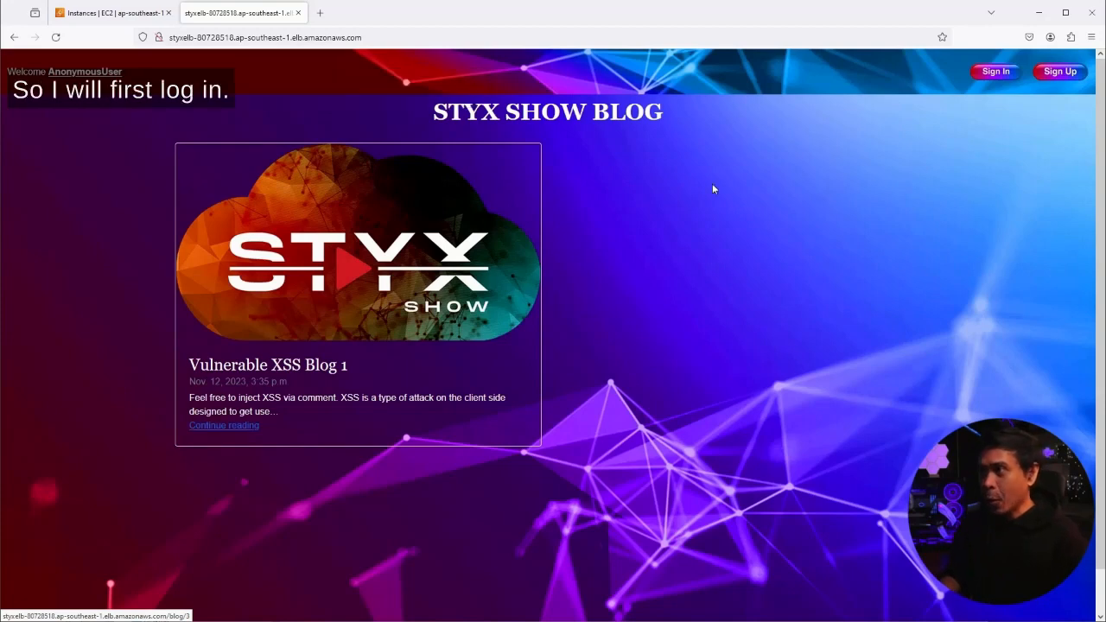
Step: Log in as testuser and open the Vulnerable XSS Blog 1 post from the homepage
left_click(995, 71)
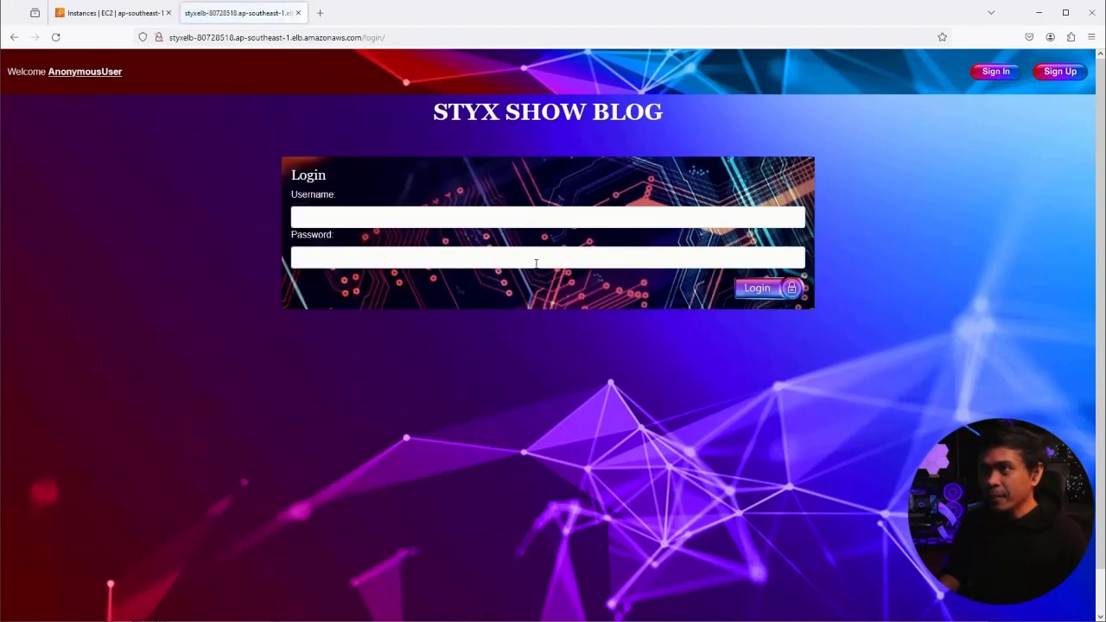
type("testuser")
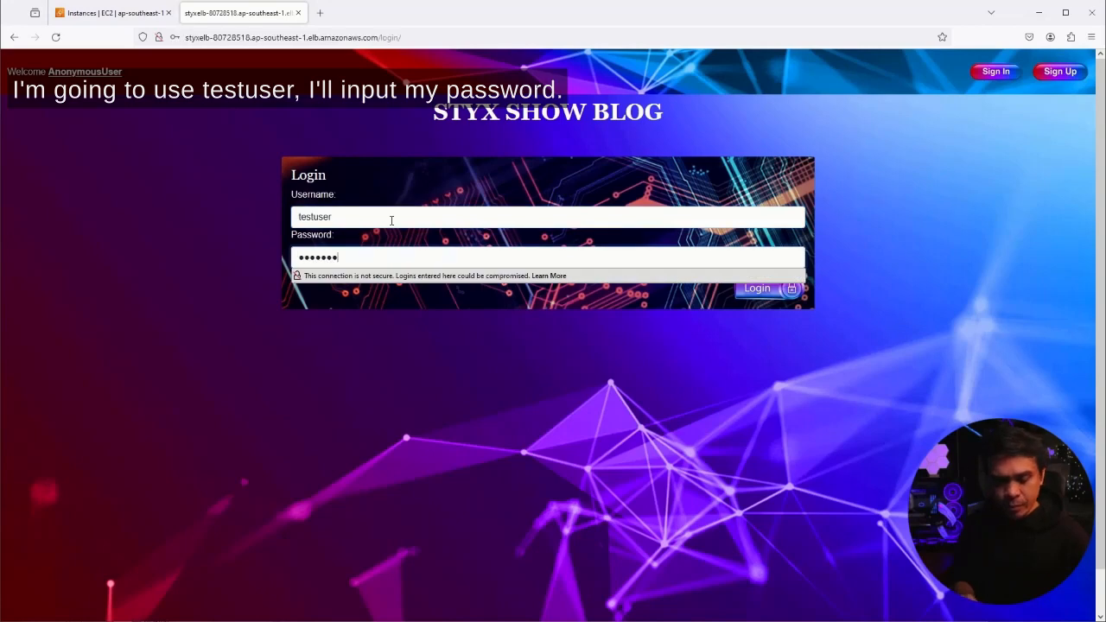
left_click(764, 288)
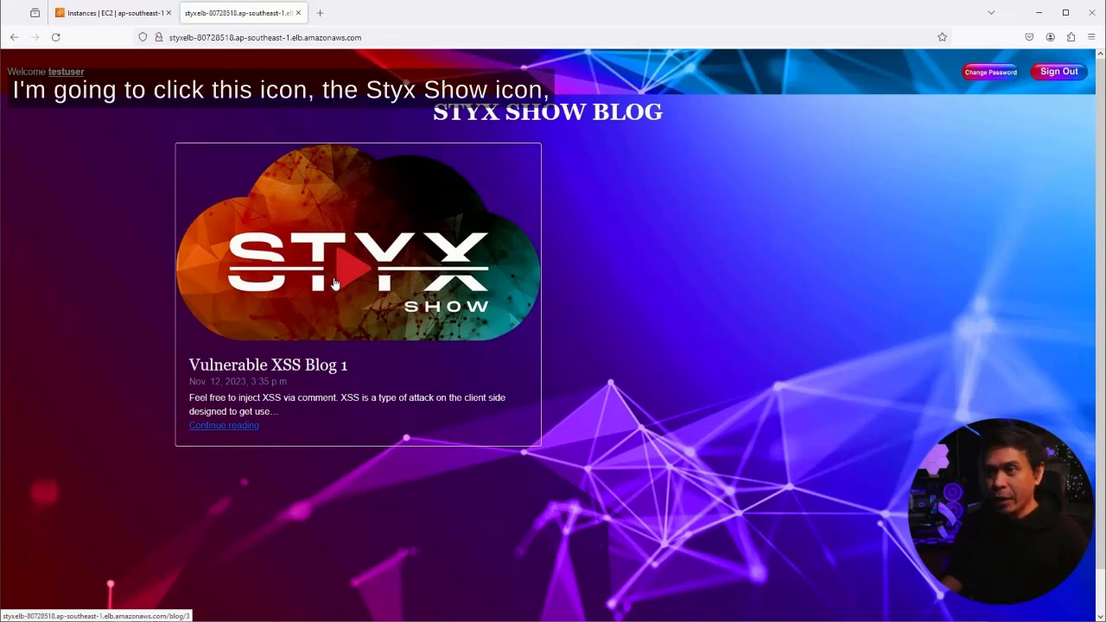
left_click(350, 268)
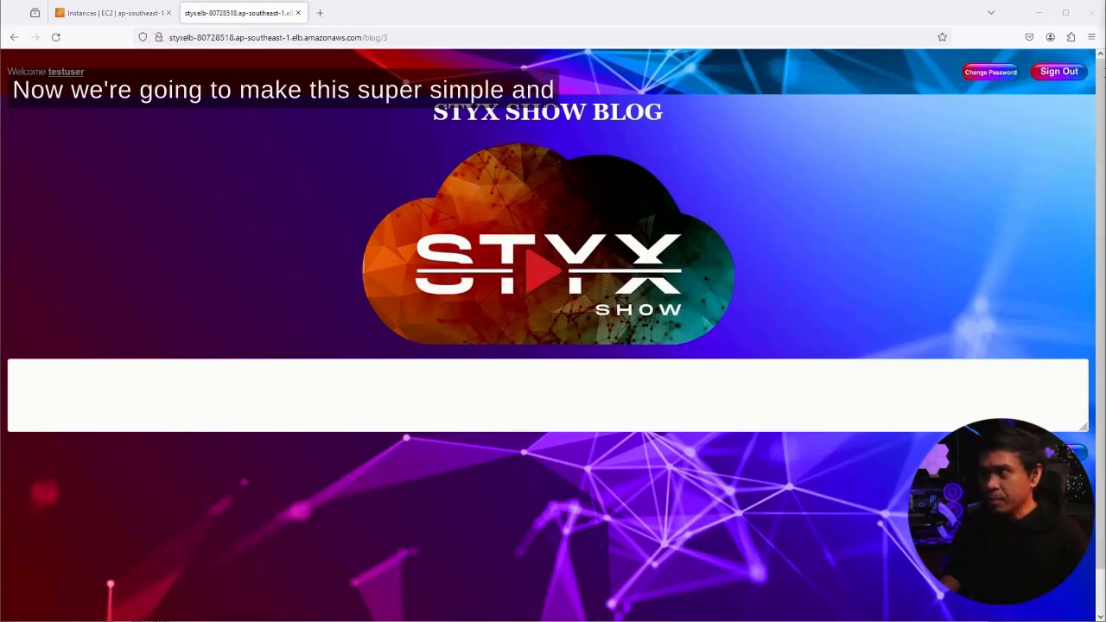
Step: Submit the comment <script>alert("Are you ok! Buster wolf!")</script> and dismiss the alert
type("<script>alert(\"\")</script>")
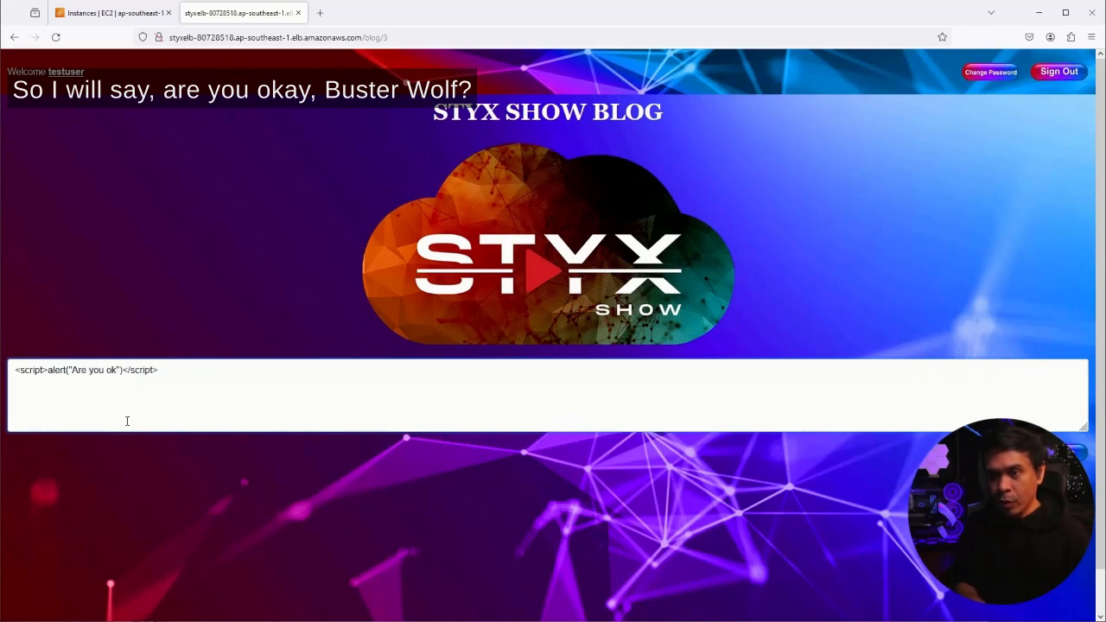
type("! Buster wolf")
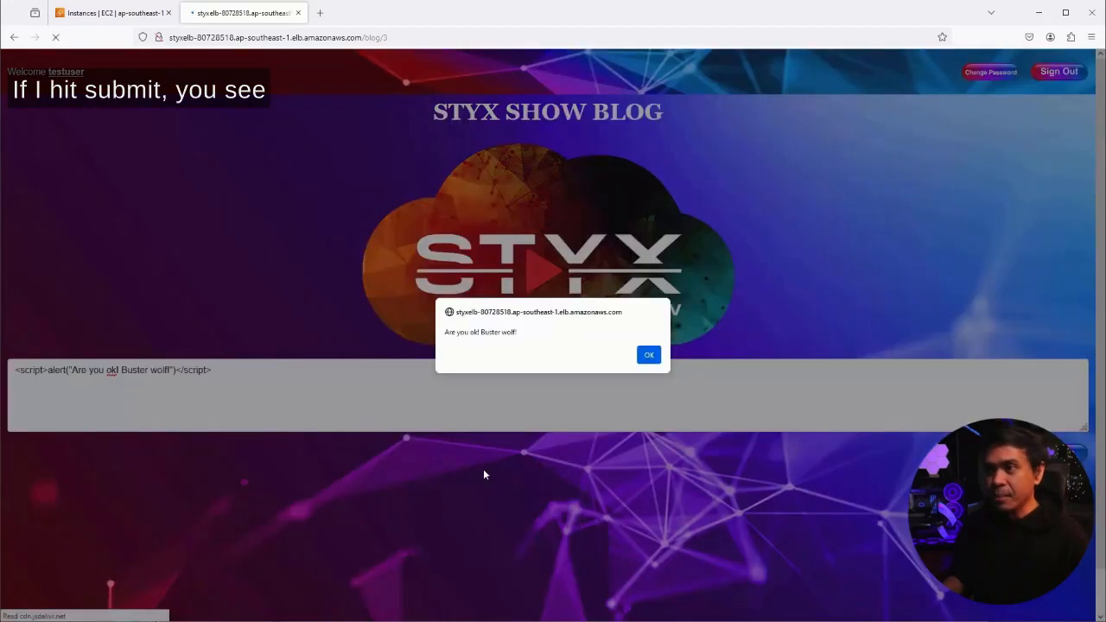
left_click(649, 354)
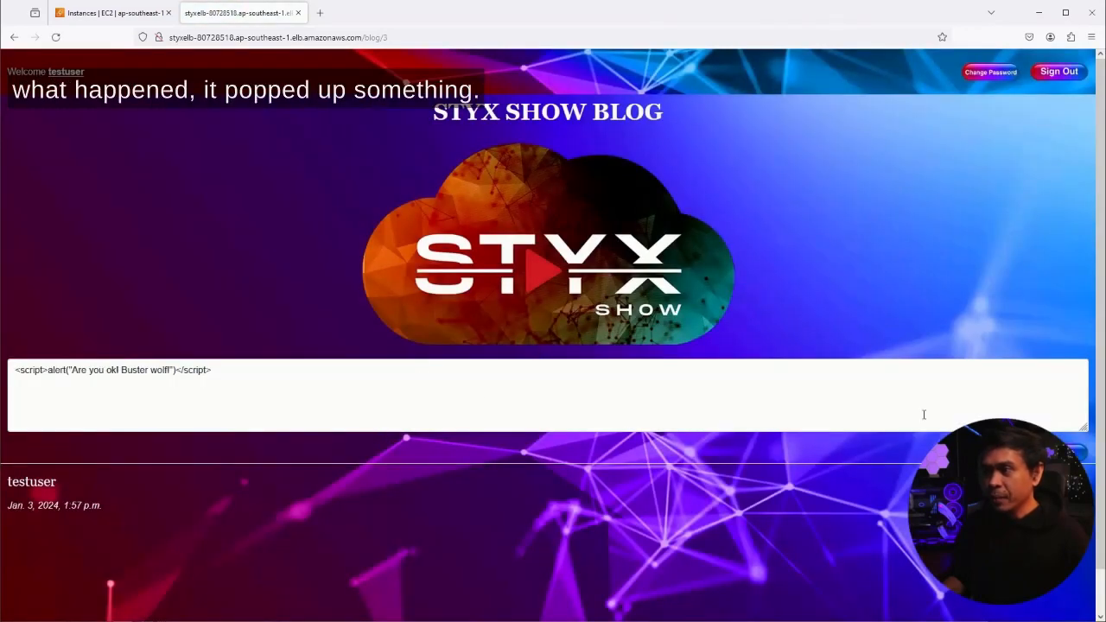
mouse_move(538, 257)
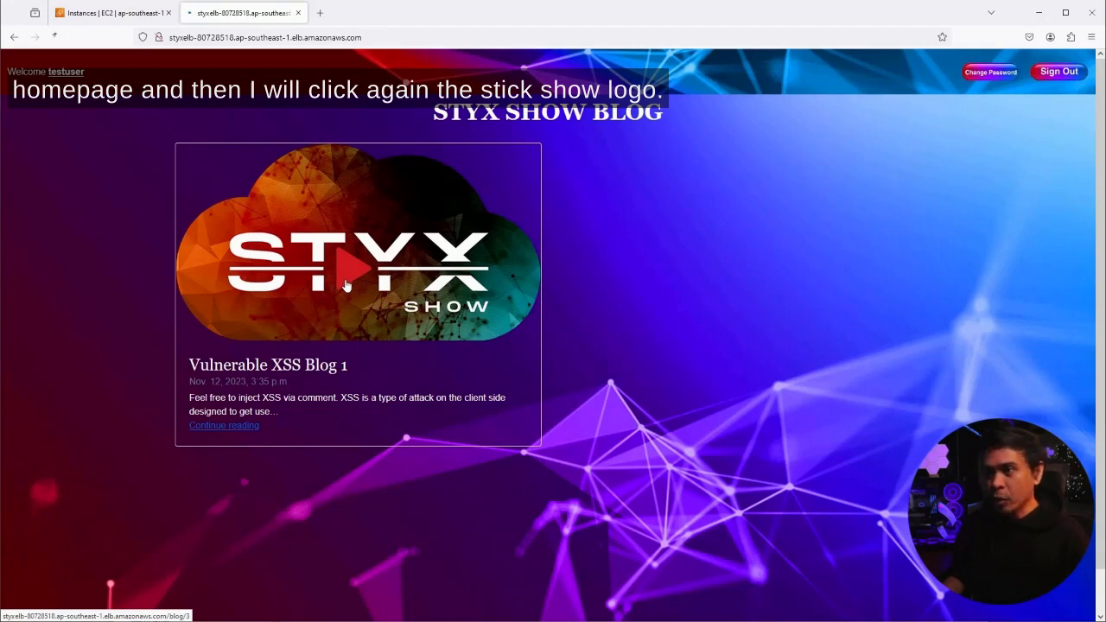
left_click(346, 259)
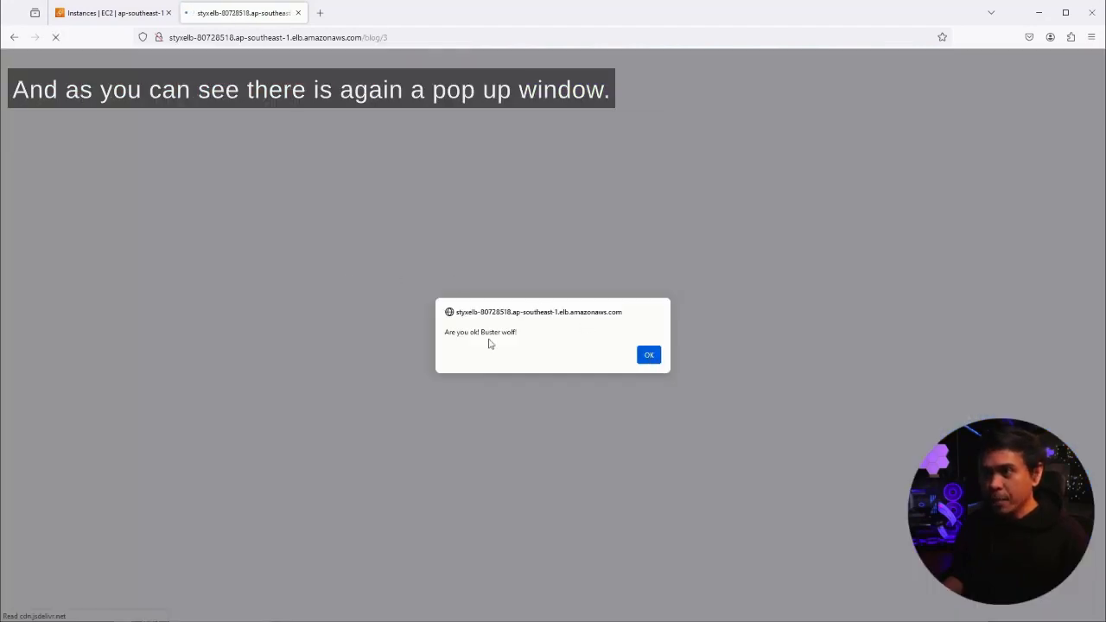
mouse_move(498, 343)
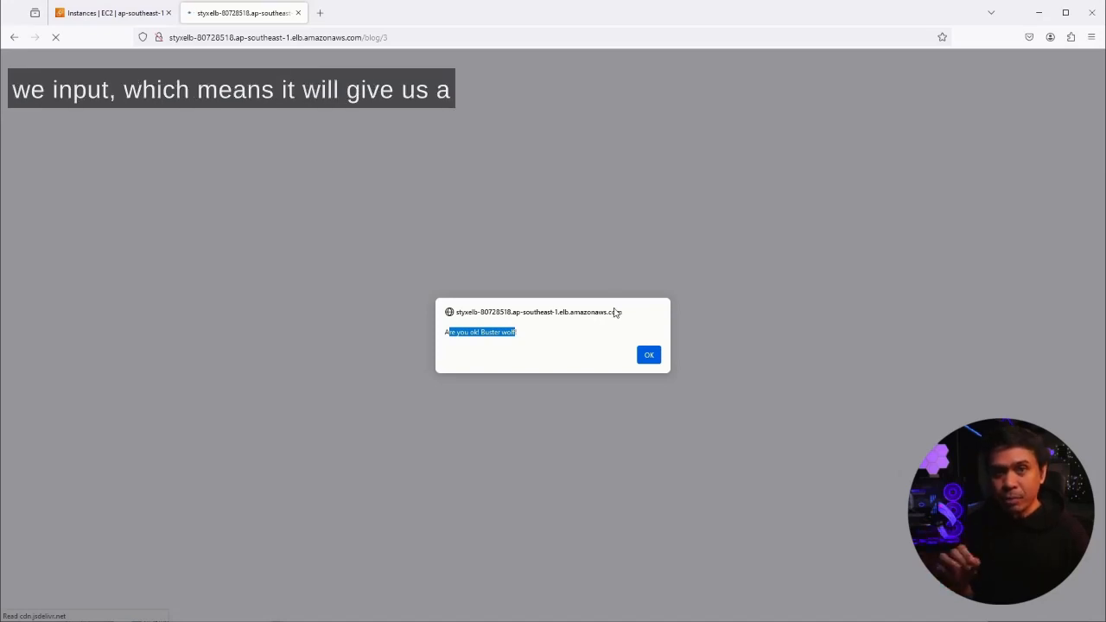
mouse_move(631, 322)
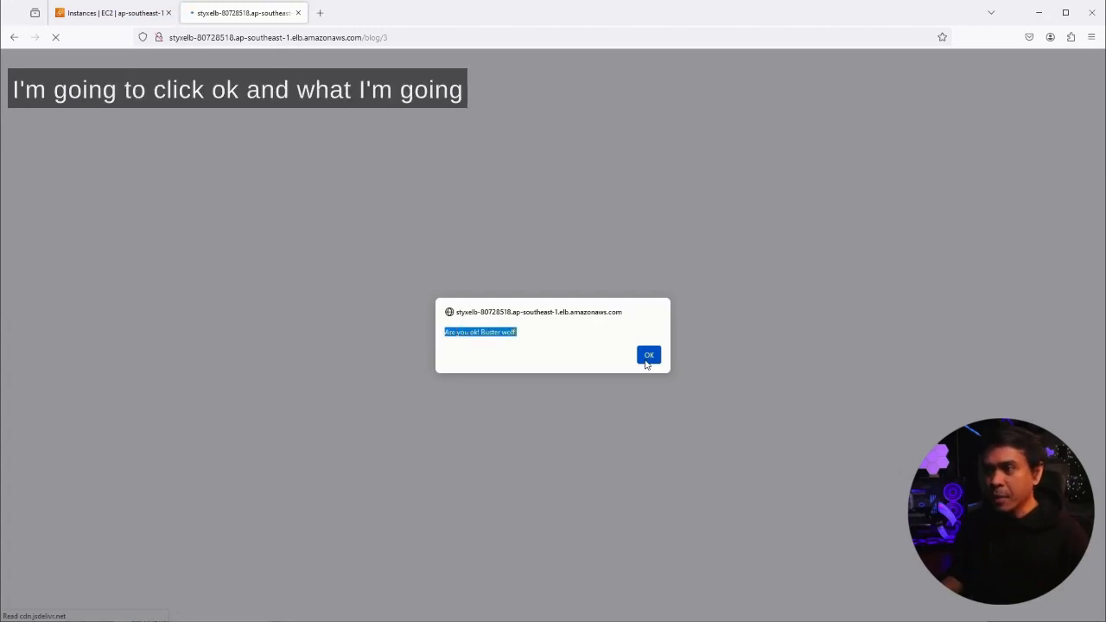
left_click(649, 354)
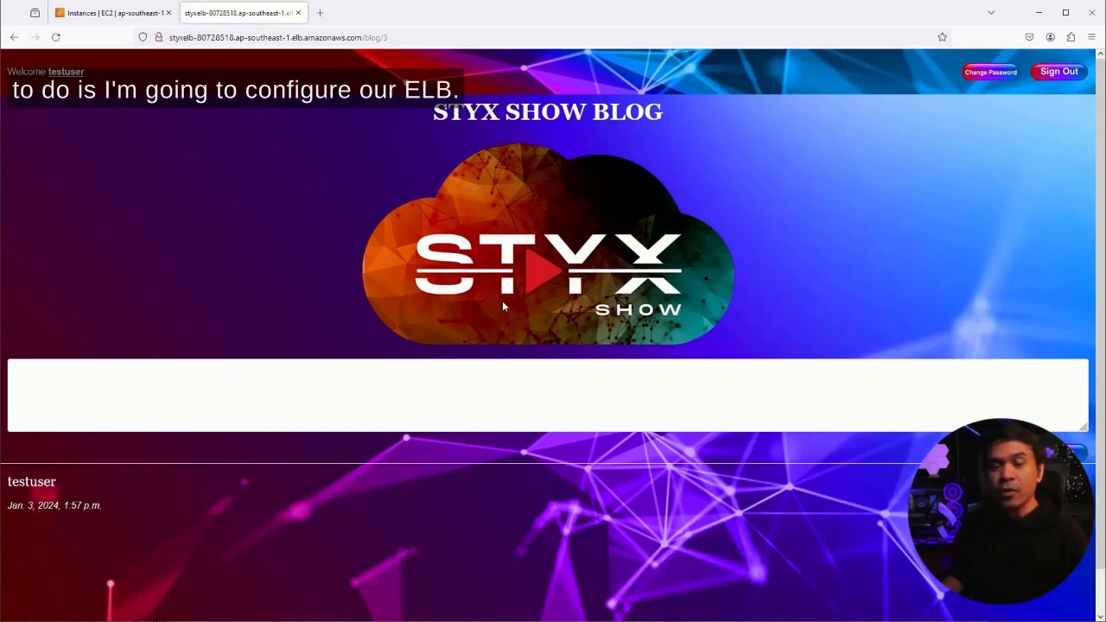
left_click(113, 12)
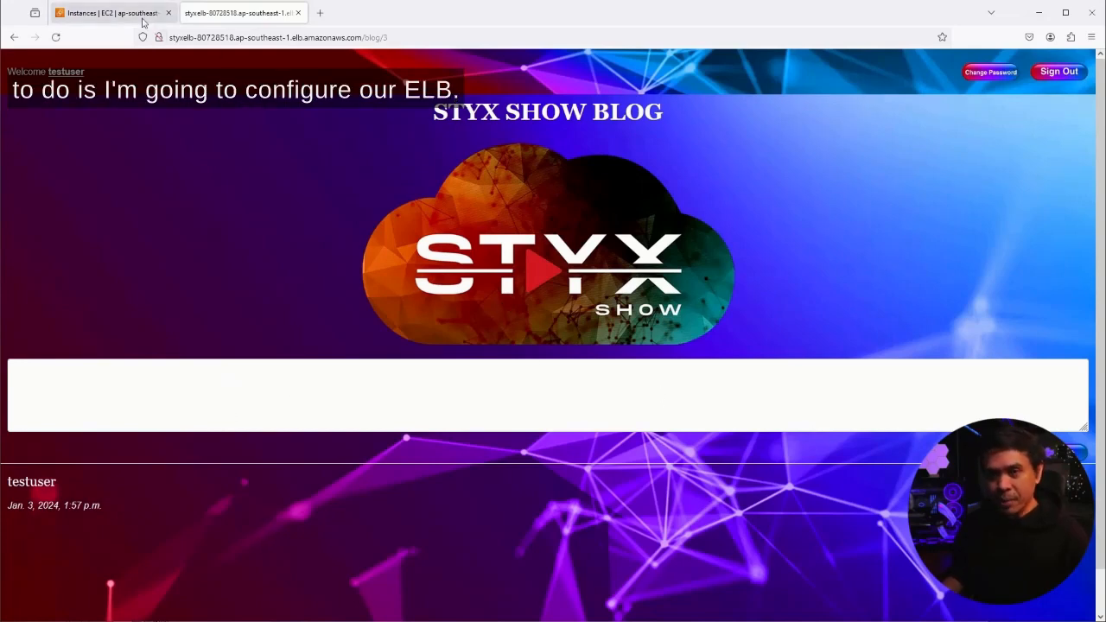
Step: In the EC2 console, view the StyxELB load balancer's Integrations tab
left_click(112, 12)
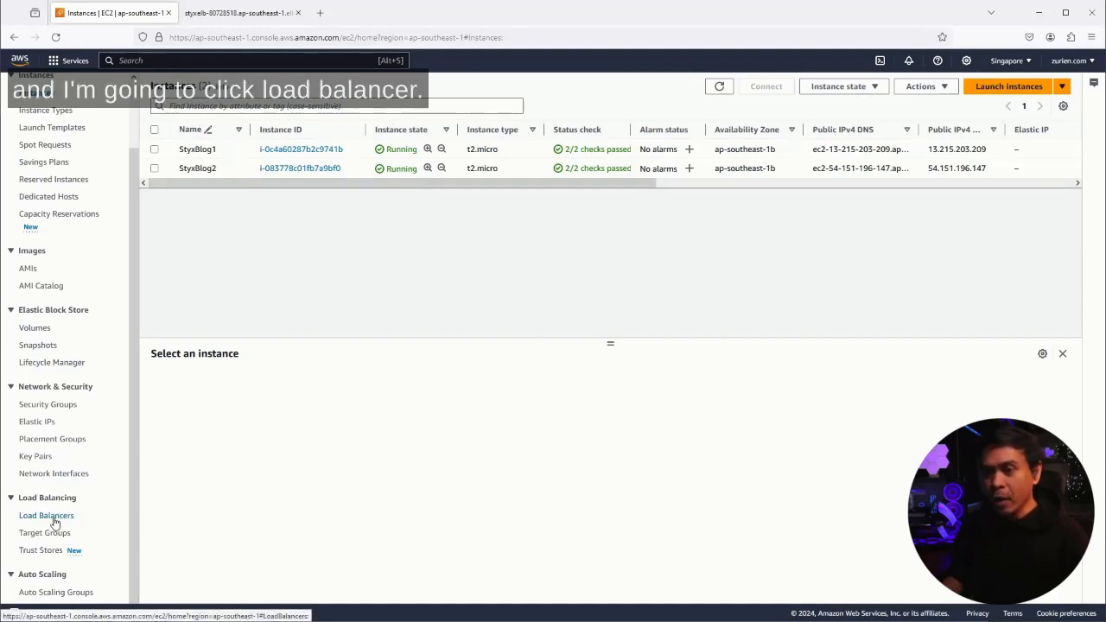
left_click(46, 515)
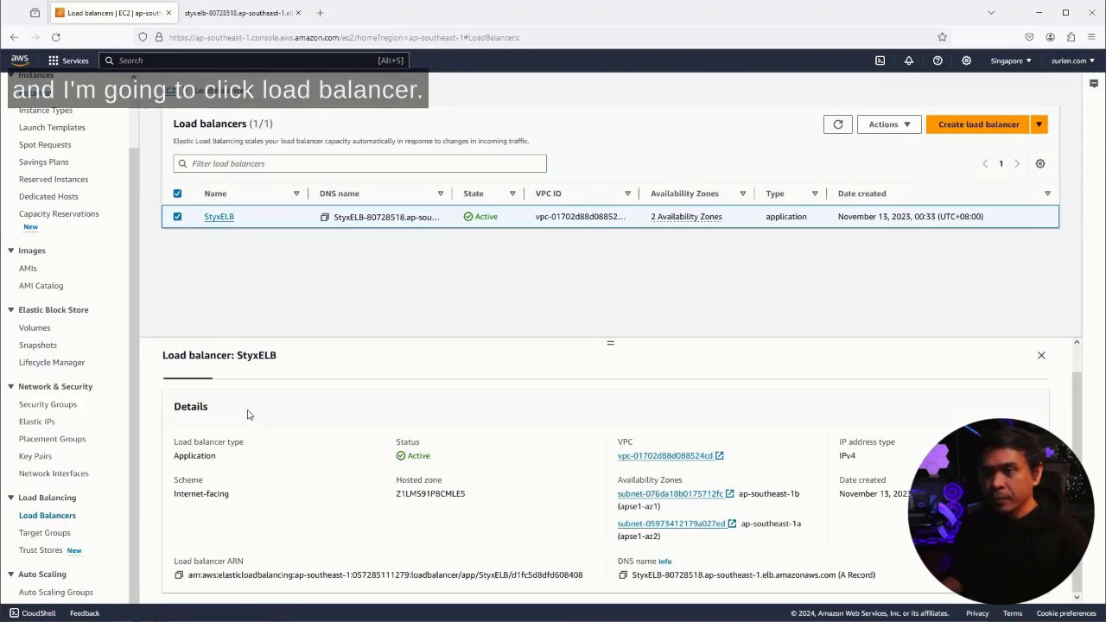
mouse_move(933, 440)
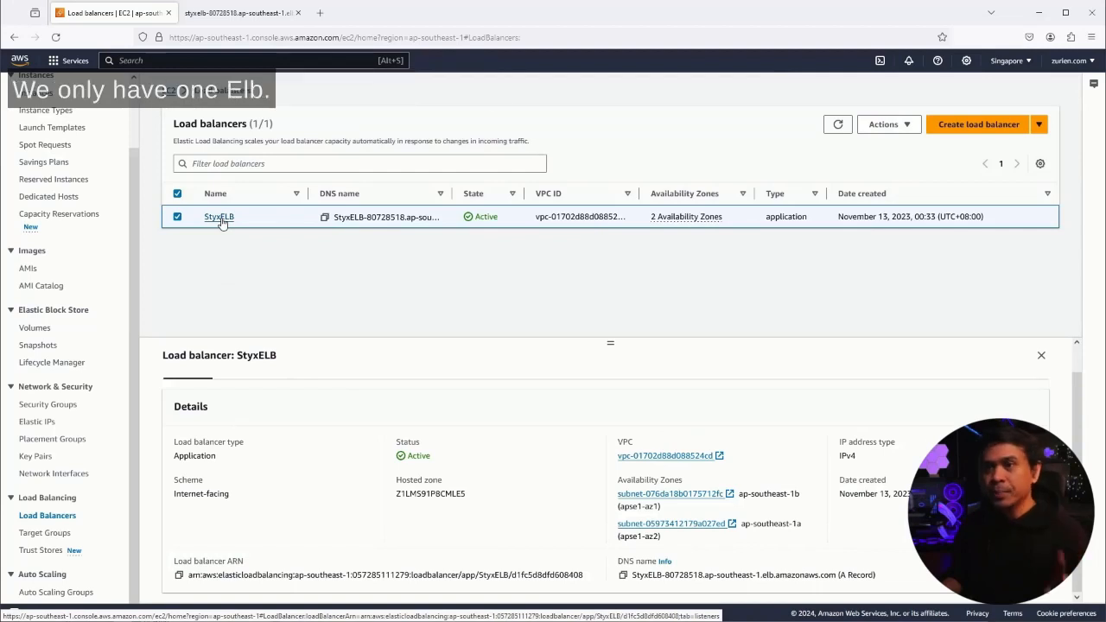
left_click(218, 216)
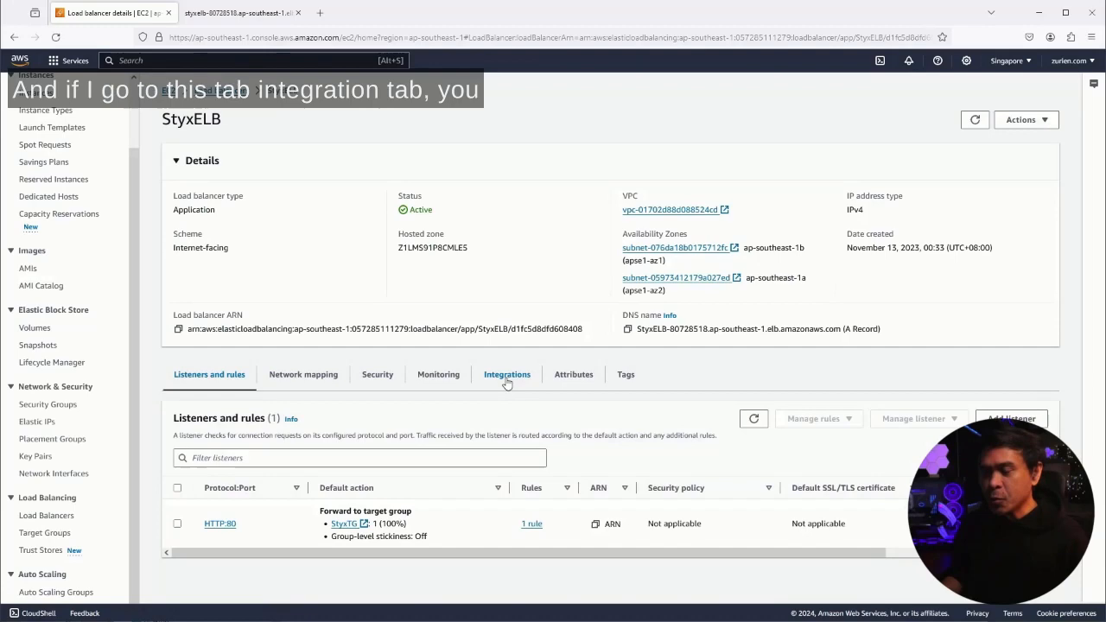
left_click(507, 374)
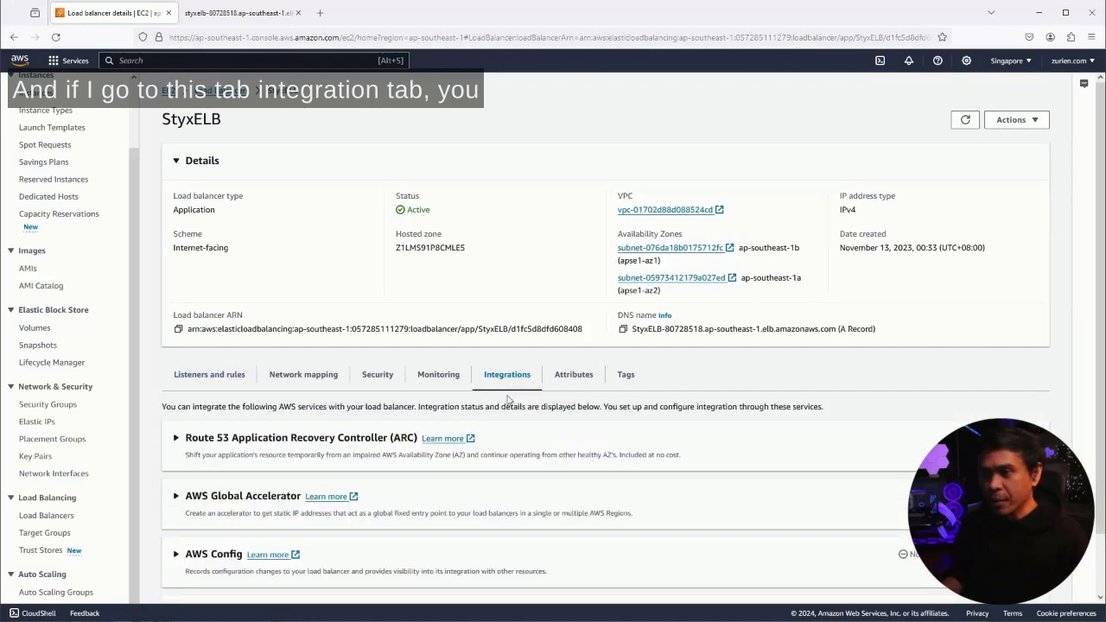
scroll("down", 3)
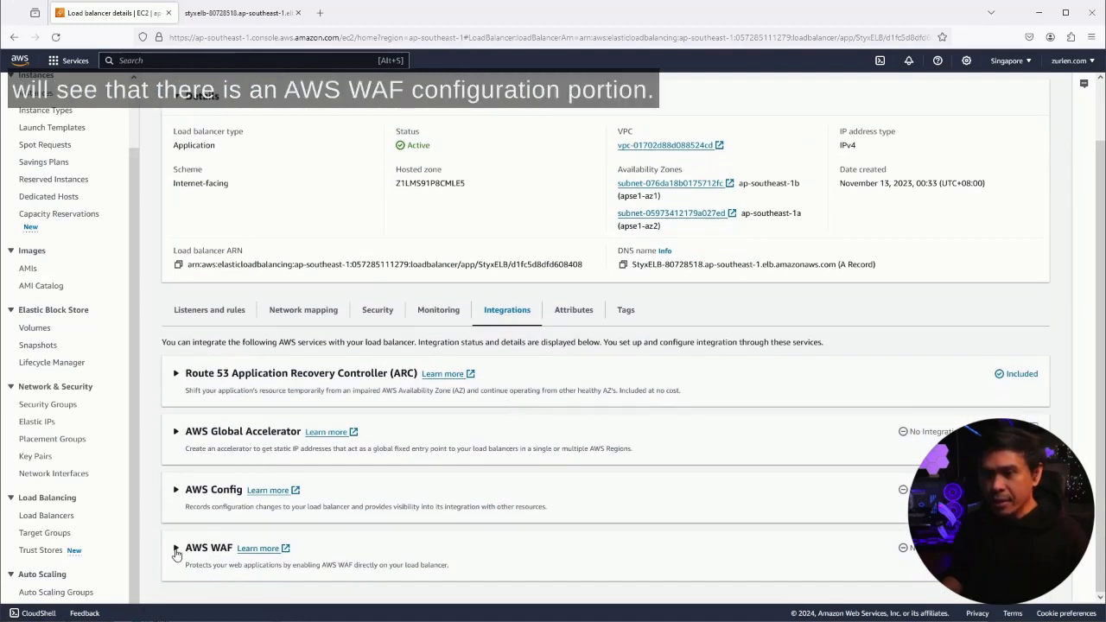
Step: Expand StyxELB's AWS WAF integration section and follow its Create web ACL link
left_click(177, 548)
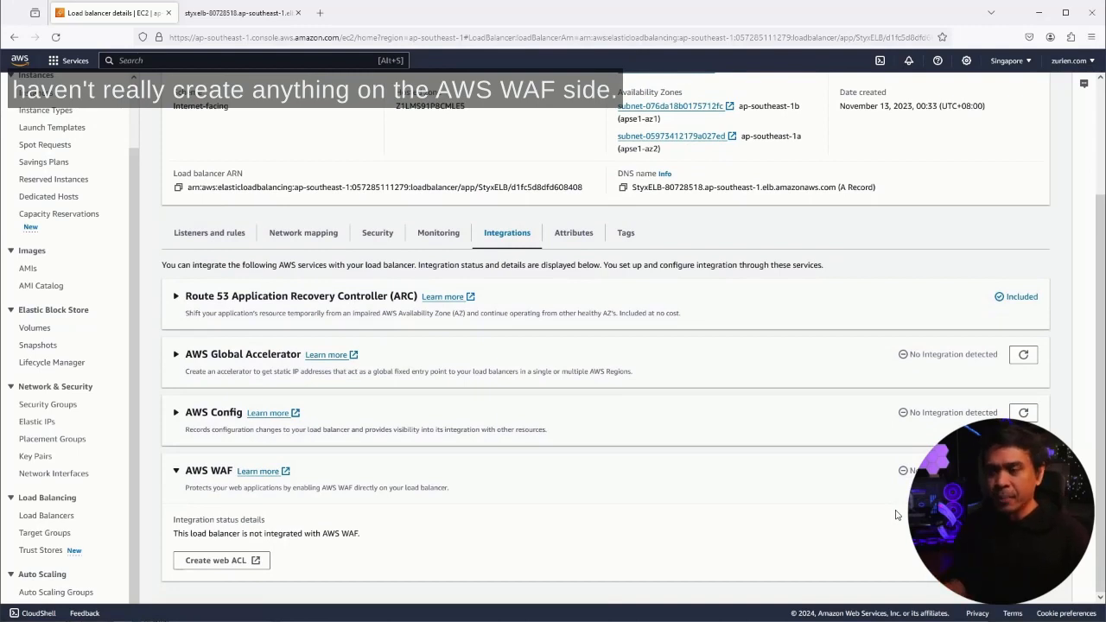
mouse_move(223, 471)
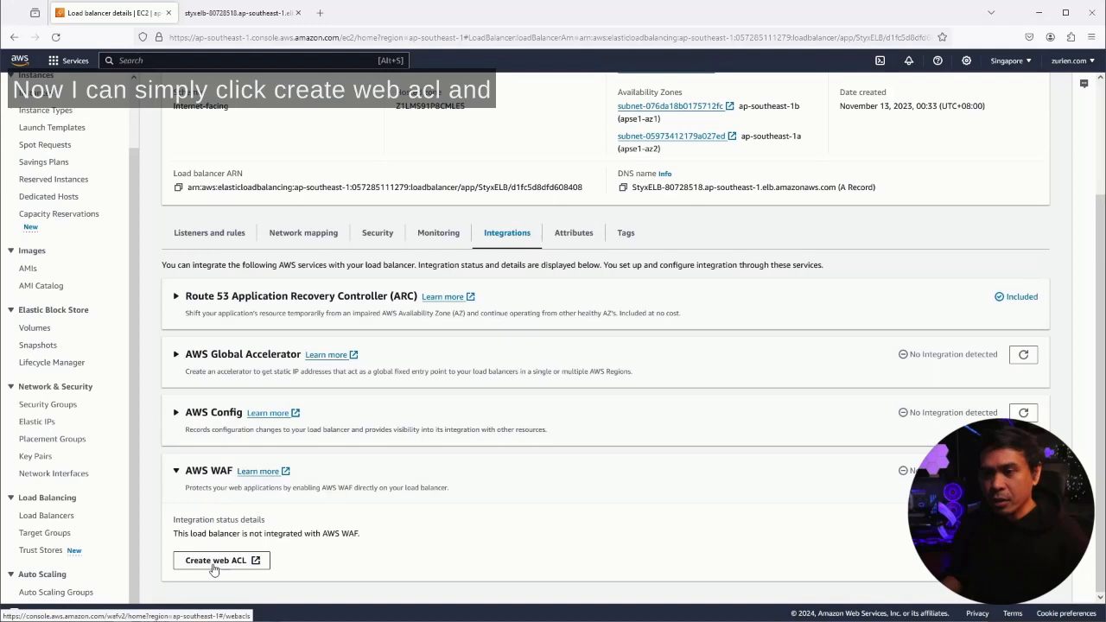
mouse_move(215, 561)
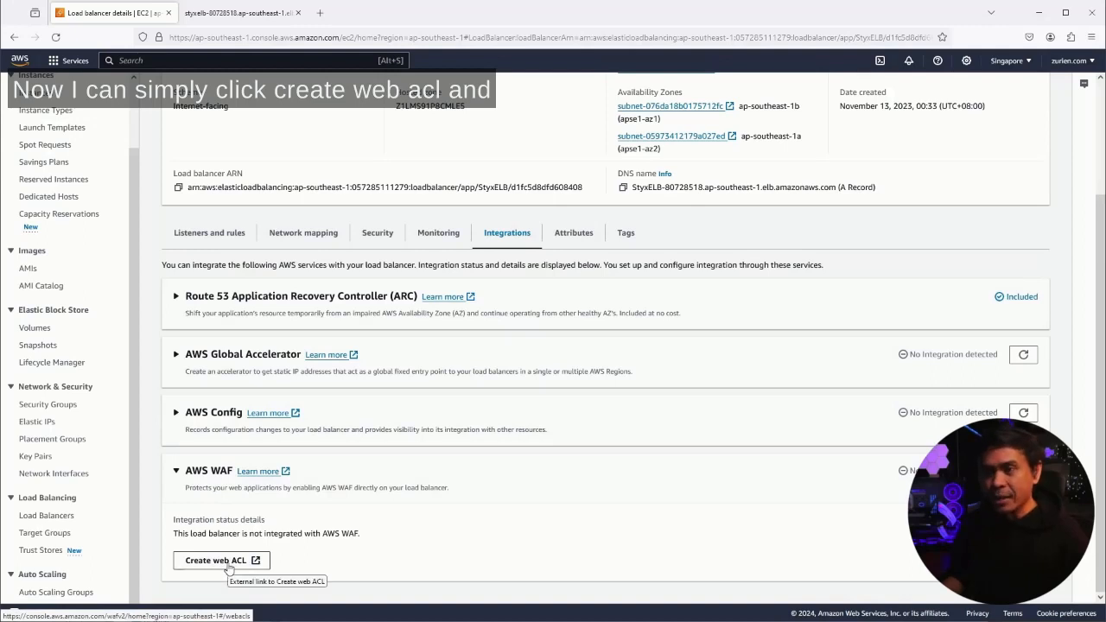
left_click(217, 560)
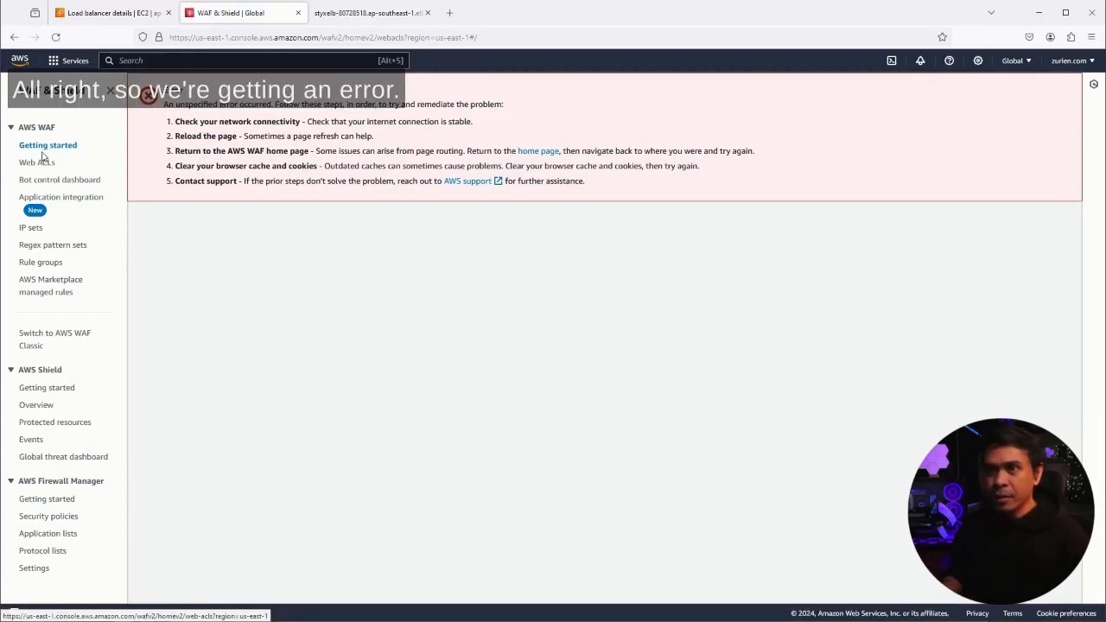
Step: Go to the Web ACLs list and set the region to Asia Pacific (Singapore)
left_click(37, 162)
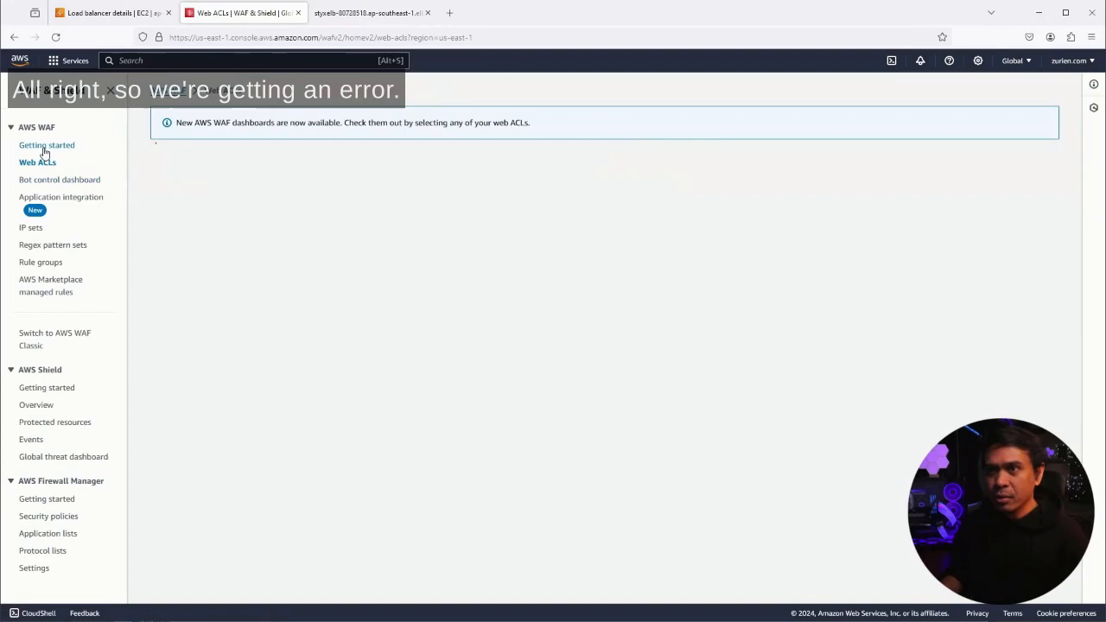
left_click(37, 163)
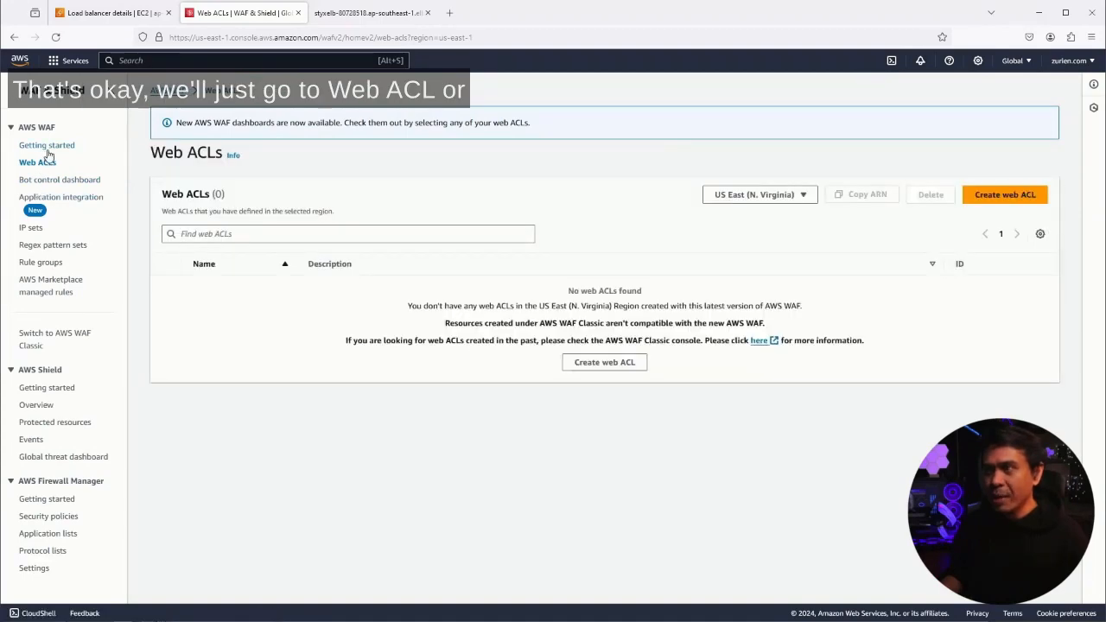
left_click(47, 145)
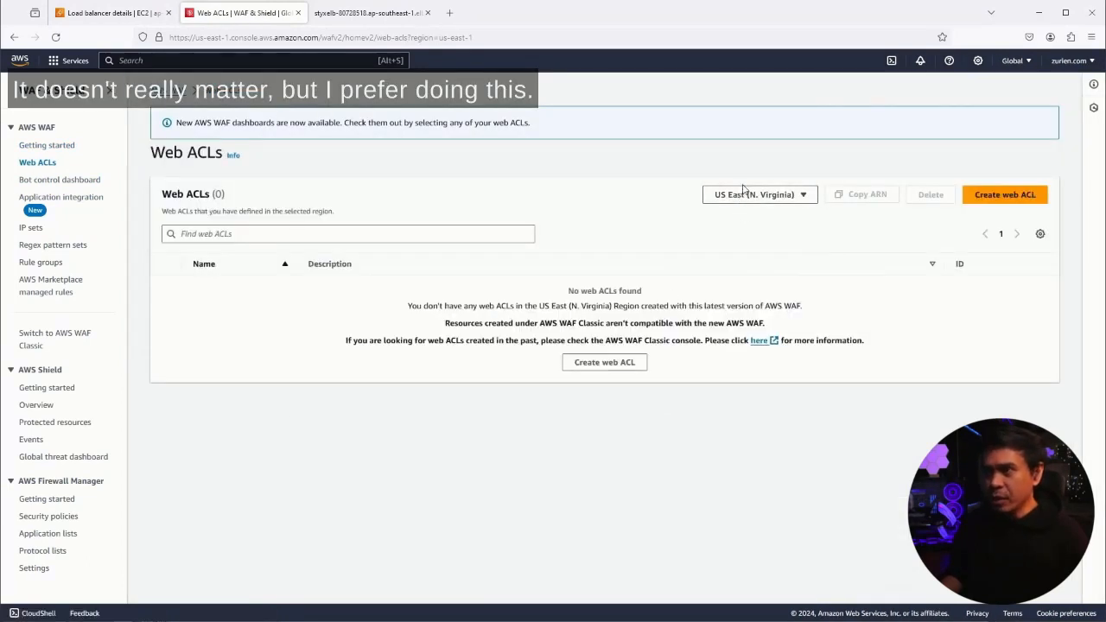
left_click(759, 194)
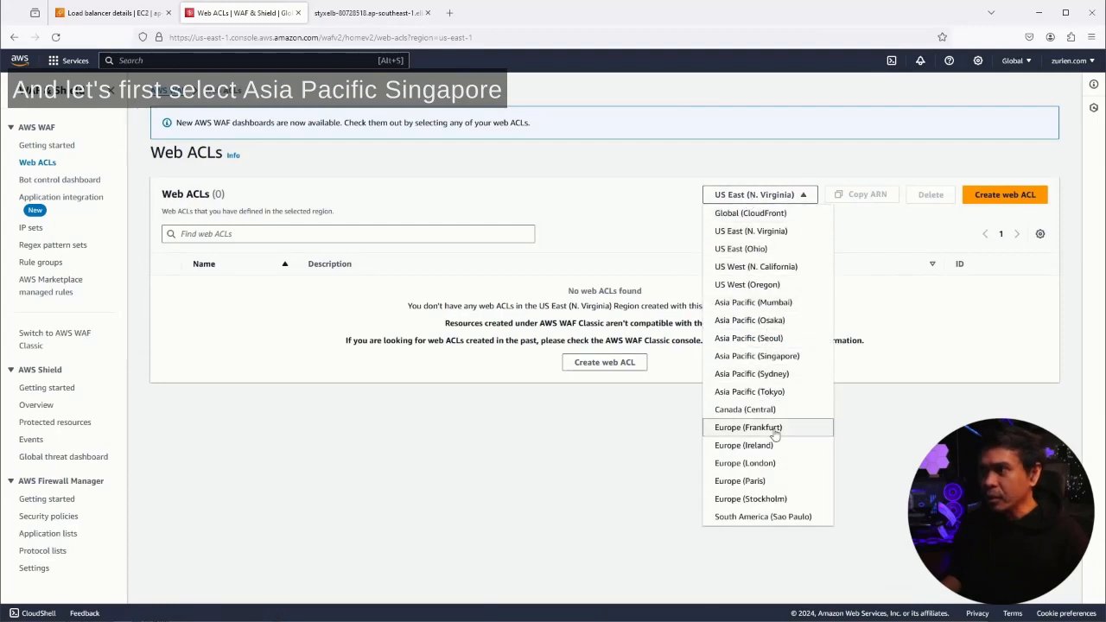
left_click(757, 355)
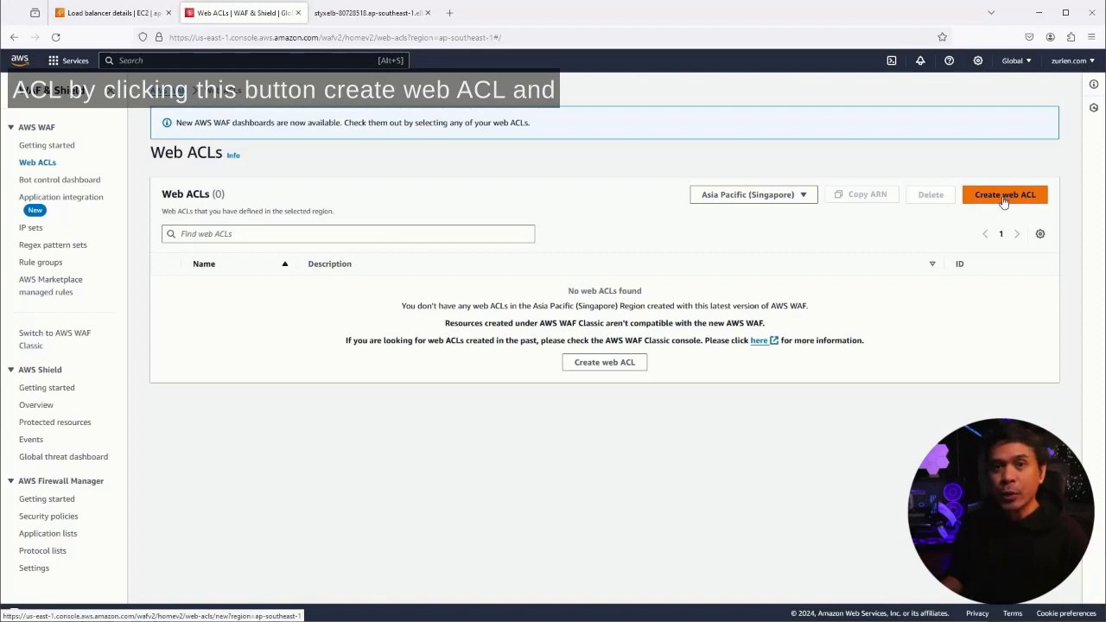
Step: Start a web ACL named WebPol in Asia Pacific (Singapore) and continue to rules
left_click(1005, 194)
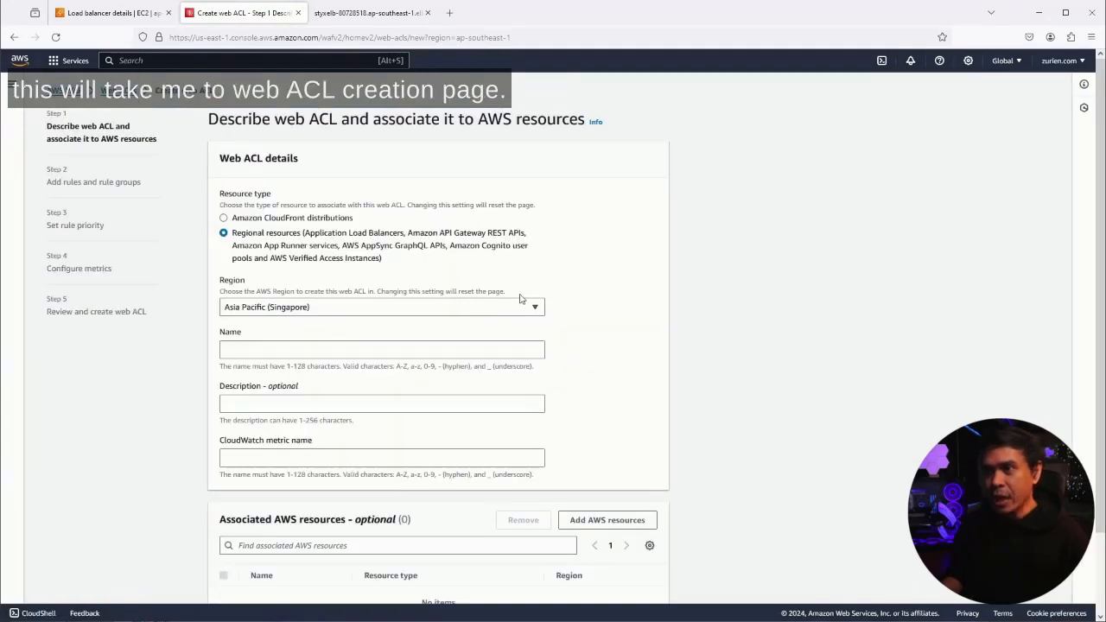
scroll("down", 3)
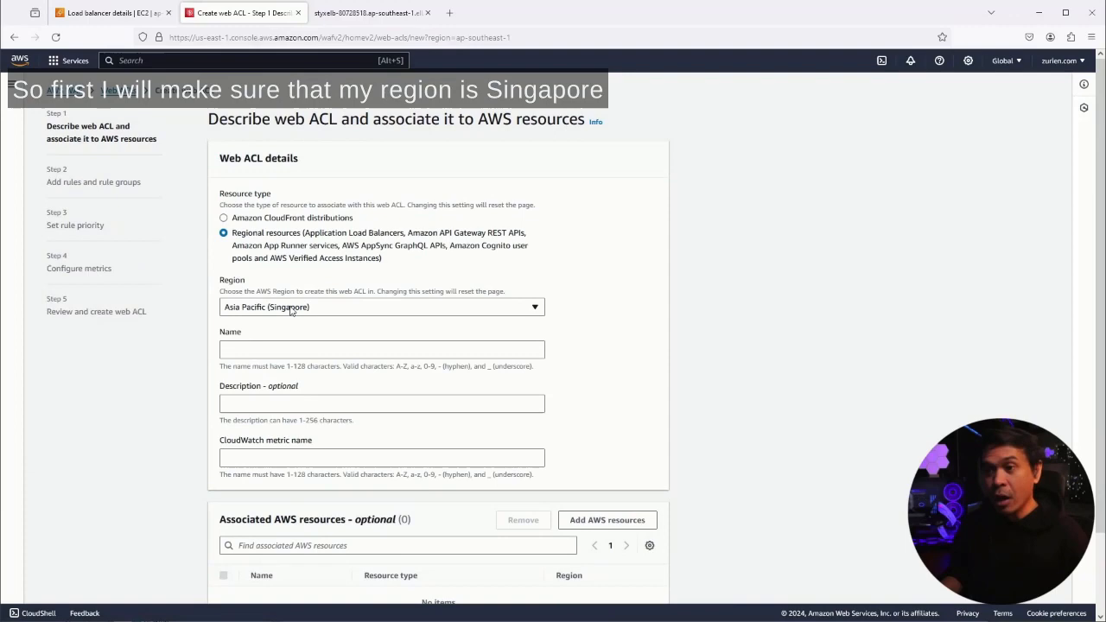
scroll("down", 3)
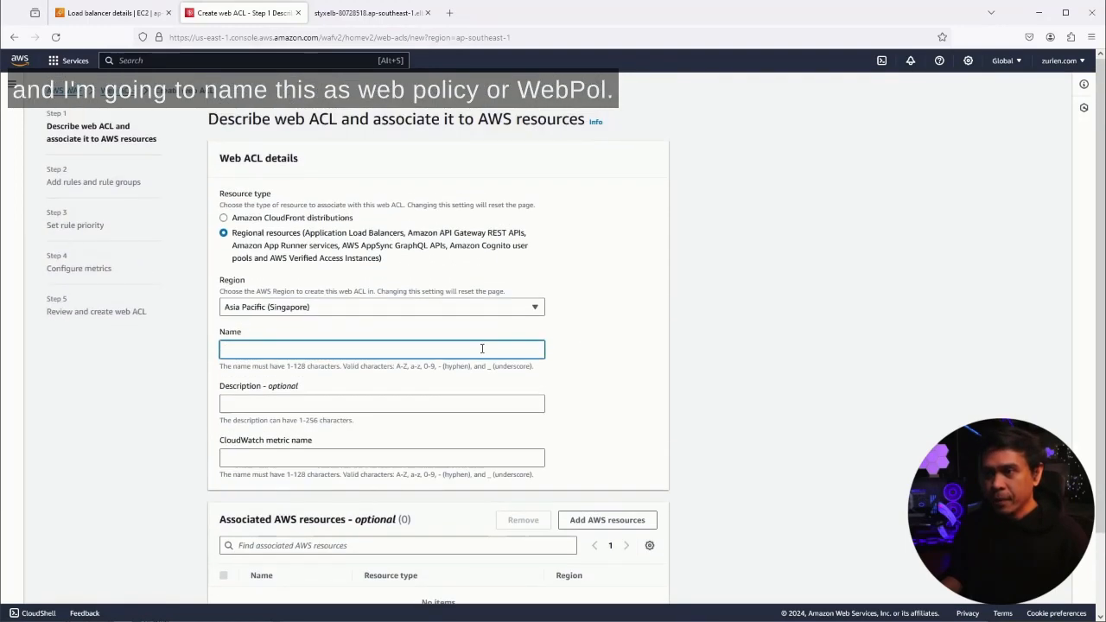
type("WE")
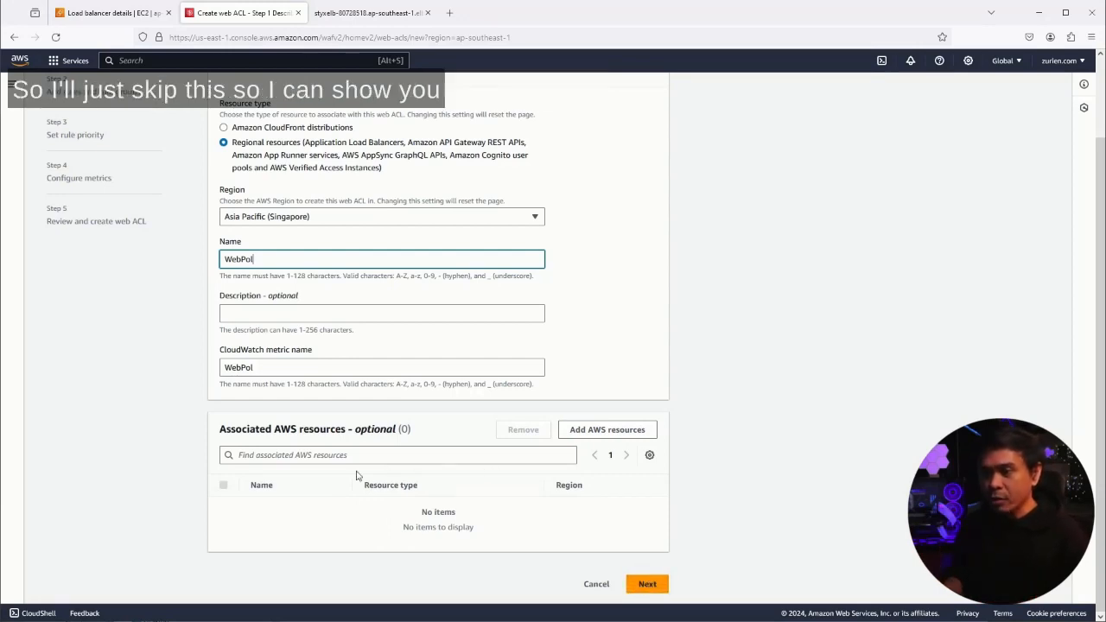
left_click(646, 583)
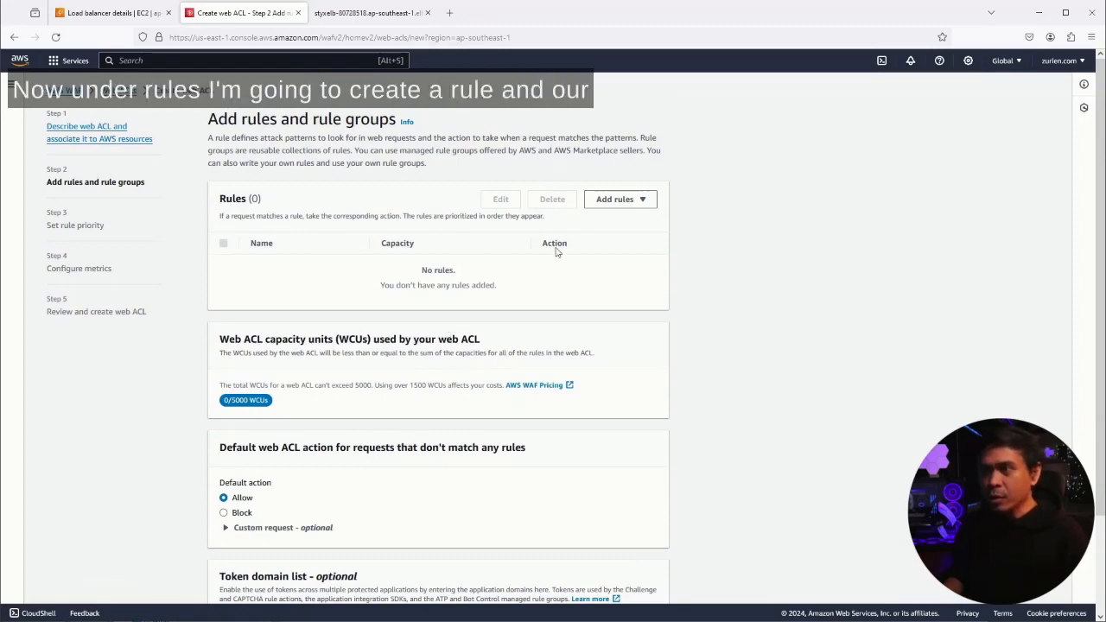
Step: Begin a custom rule named XSS_Protect
left_click(620, 199)
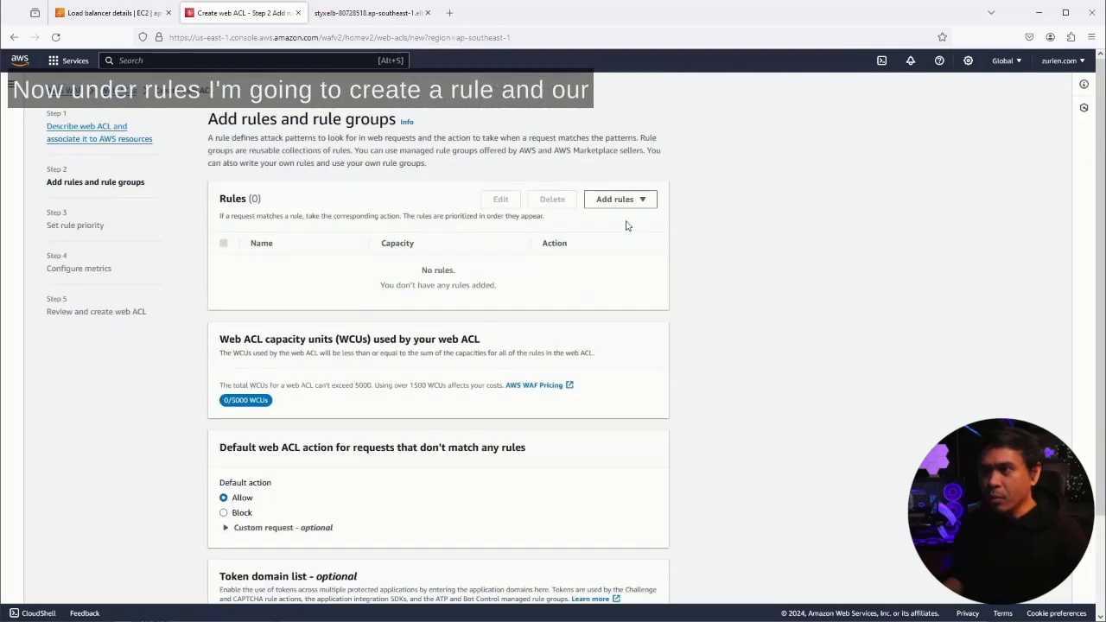
left_click(620, 198)
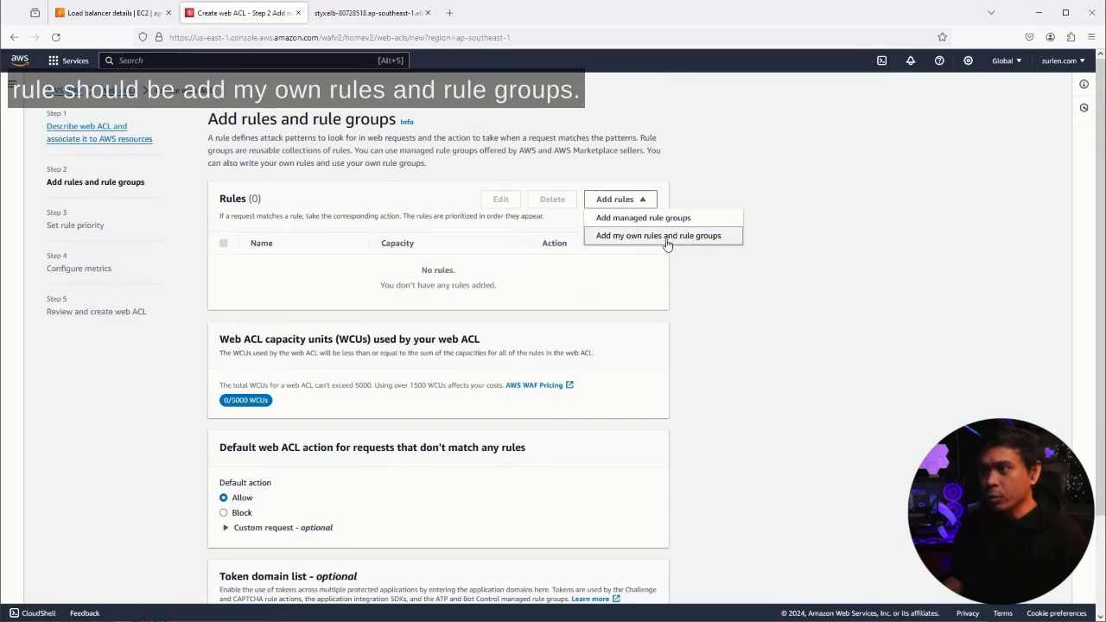
left_click(658, 235)
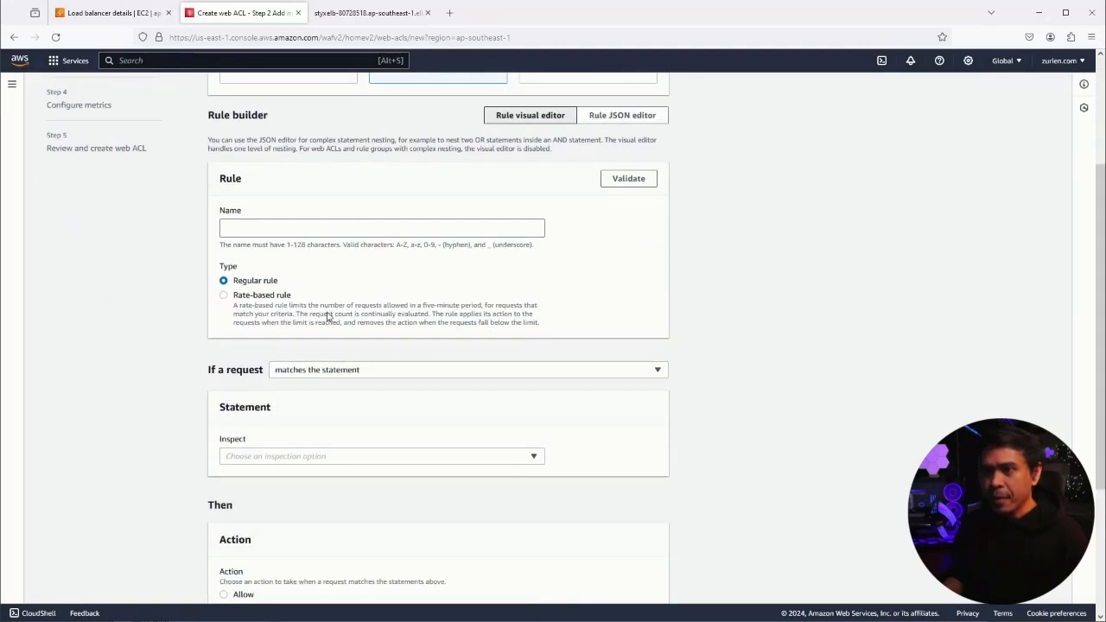
left_click(381, 228)
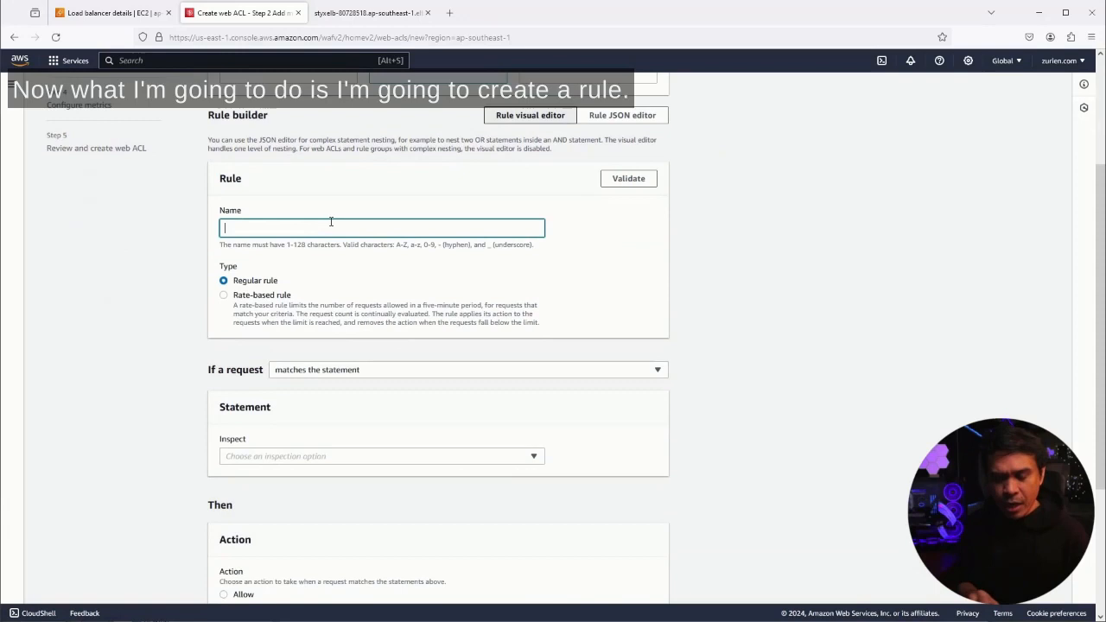
type("XSS_Protect")
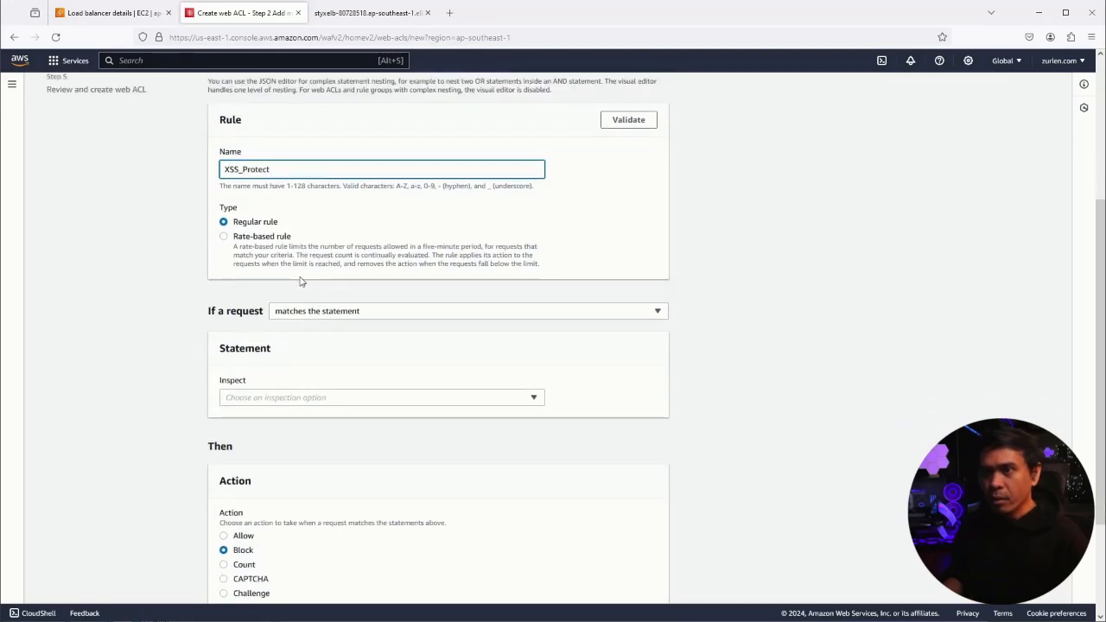
Step: Make the rule inspect the request Body for XSS injection attacks
scroll("down", 3)
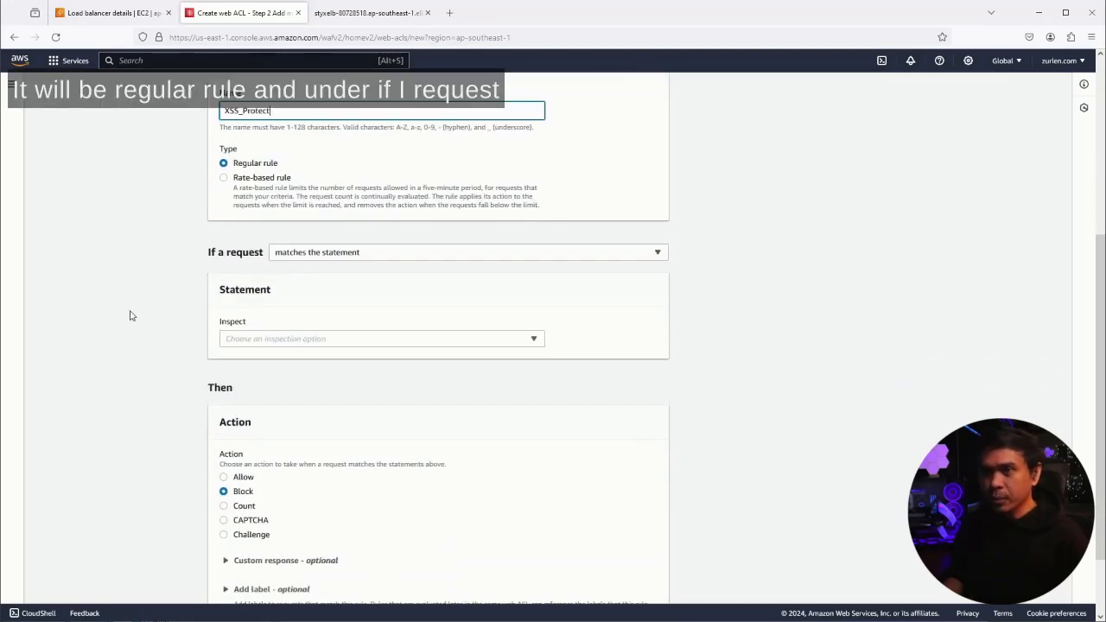
scroll("down", 3)
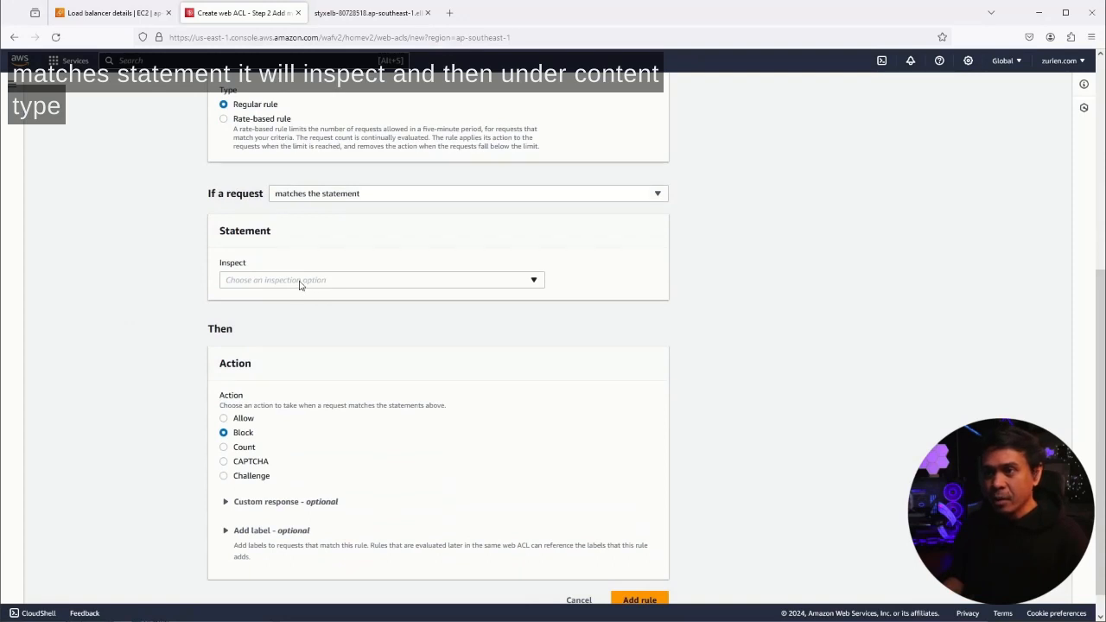
left_click(380, 279)
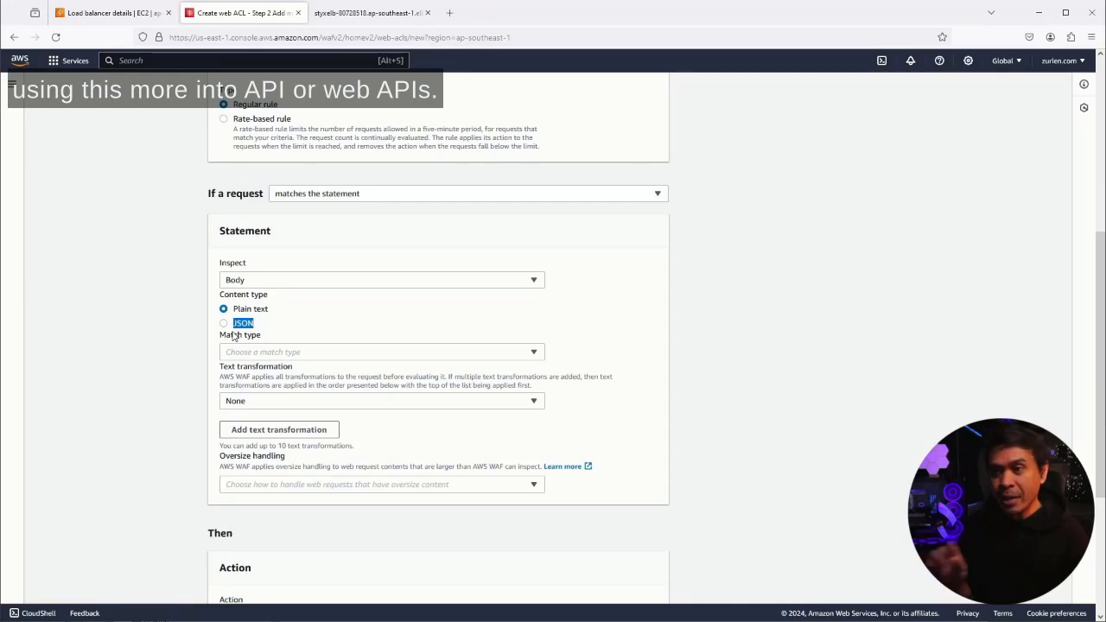
scroll("down", 3)
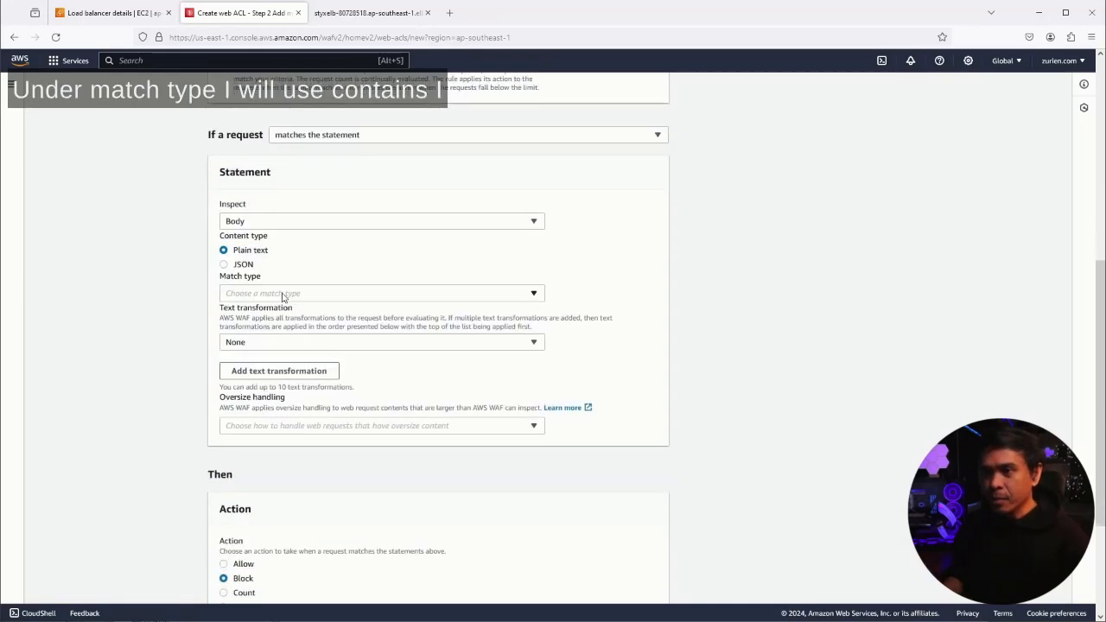
left_click(381, 293)
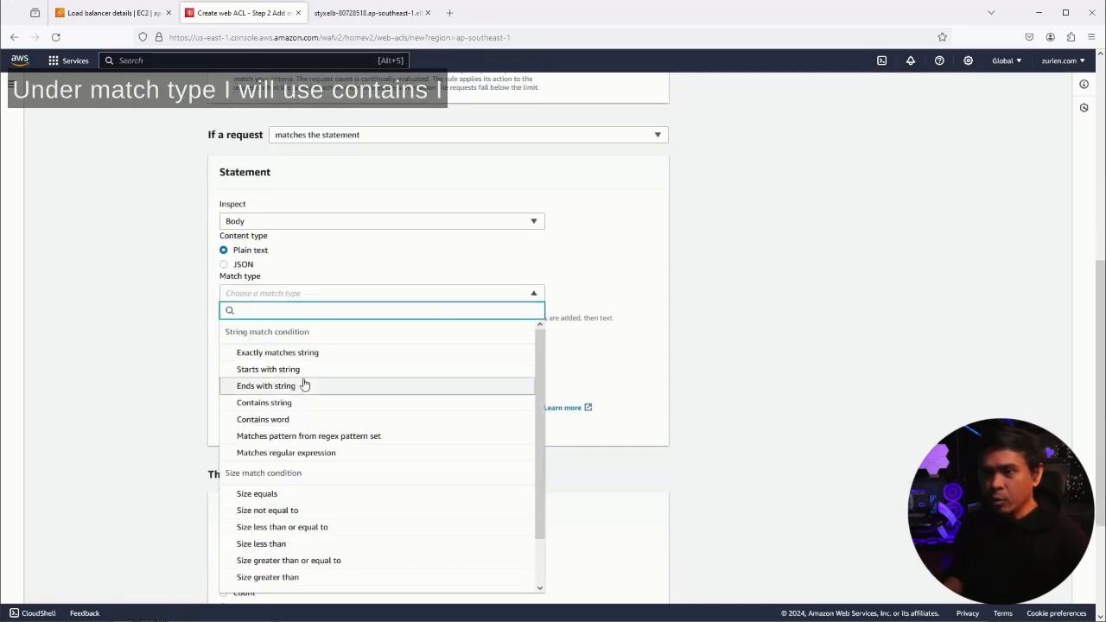
type("contain")
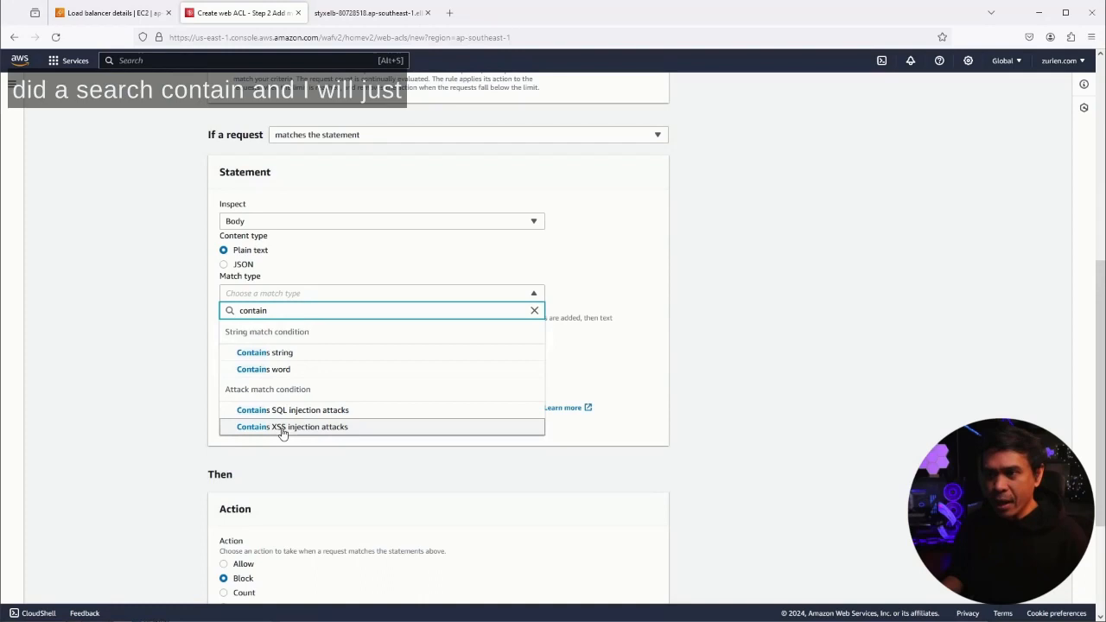
mouse_move(288, 427)
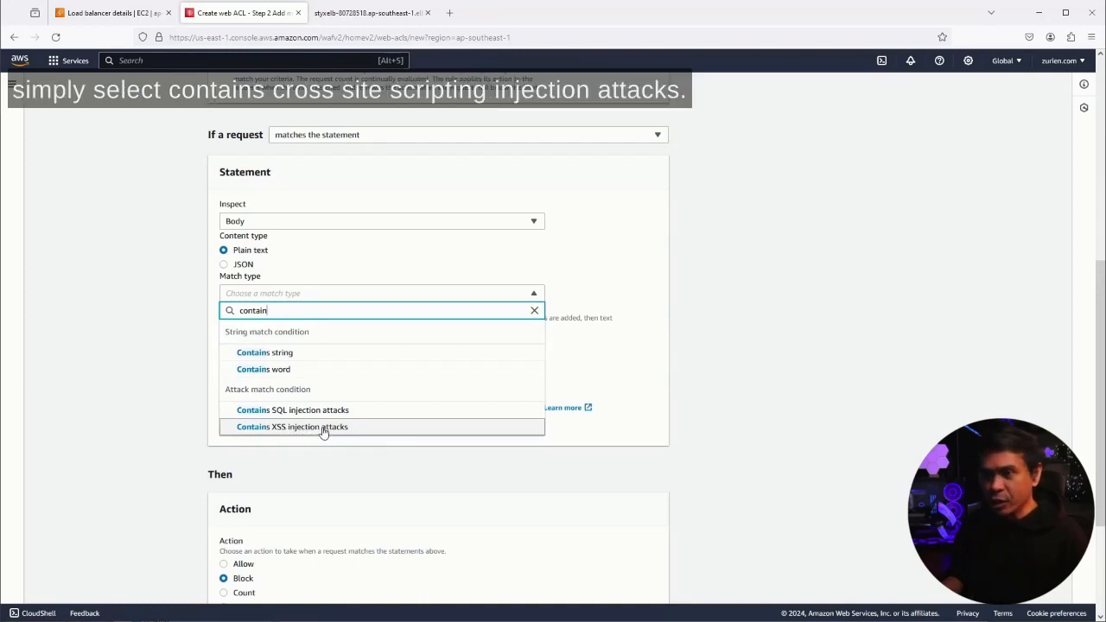
left_click(293, 427)
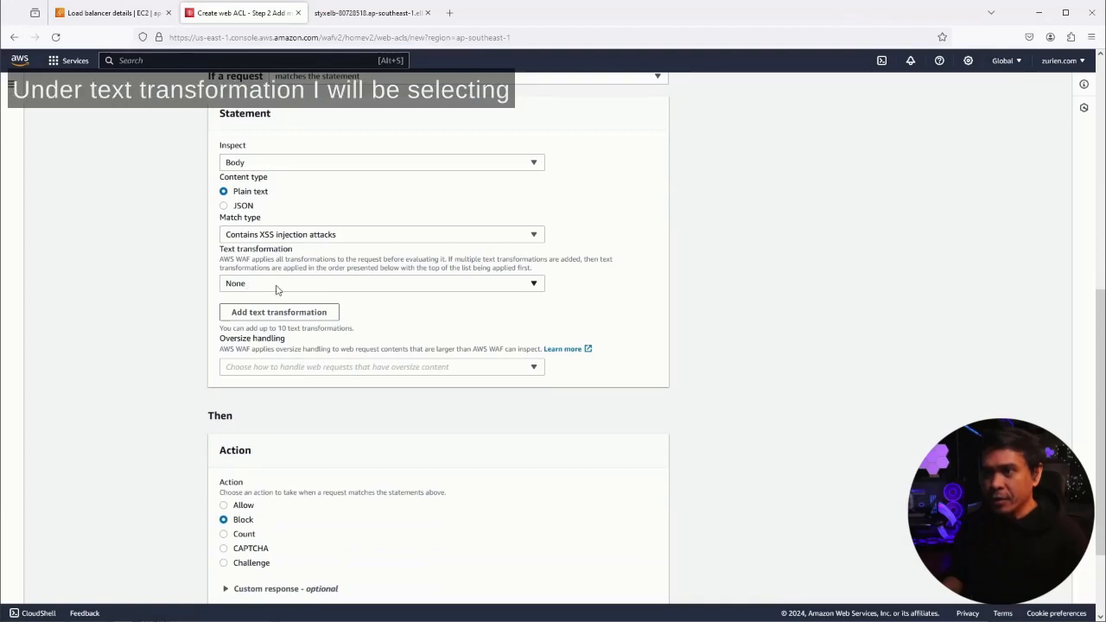
Step: Add HTML entity, URL, JS decode and lowercase transformations, then add the blocking rule
left_click(380, 283)
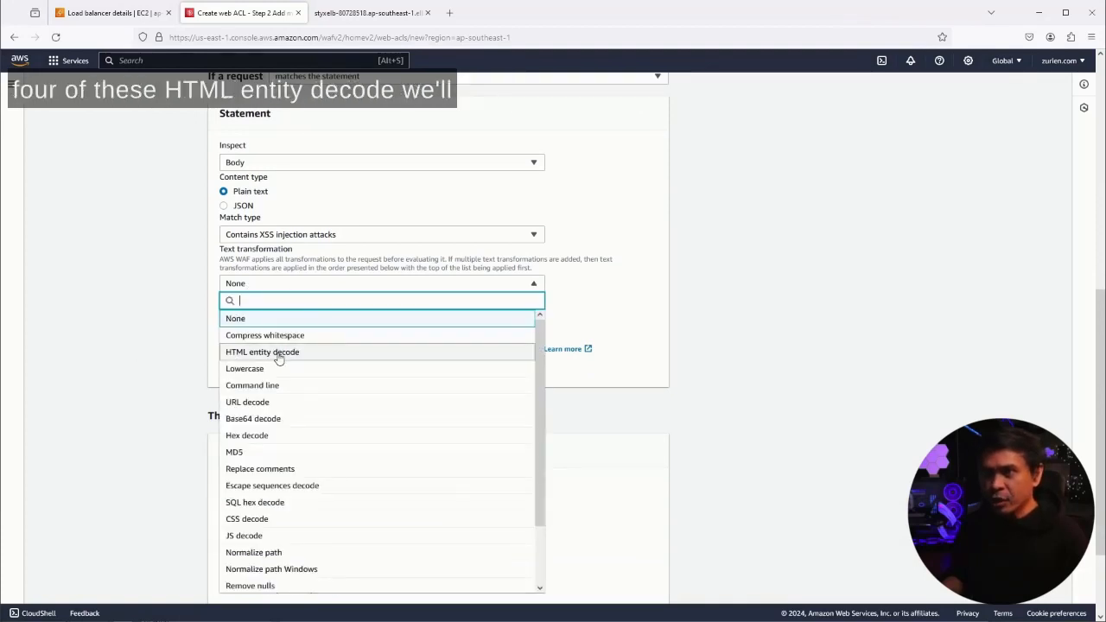
left_click(262, 351)
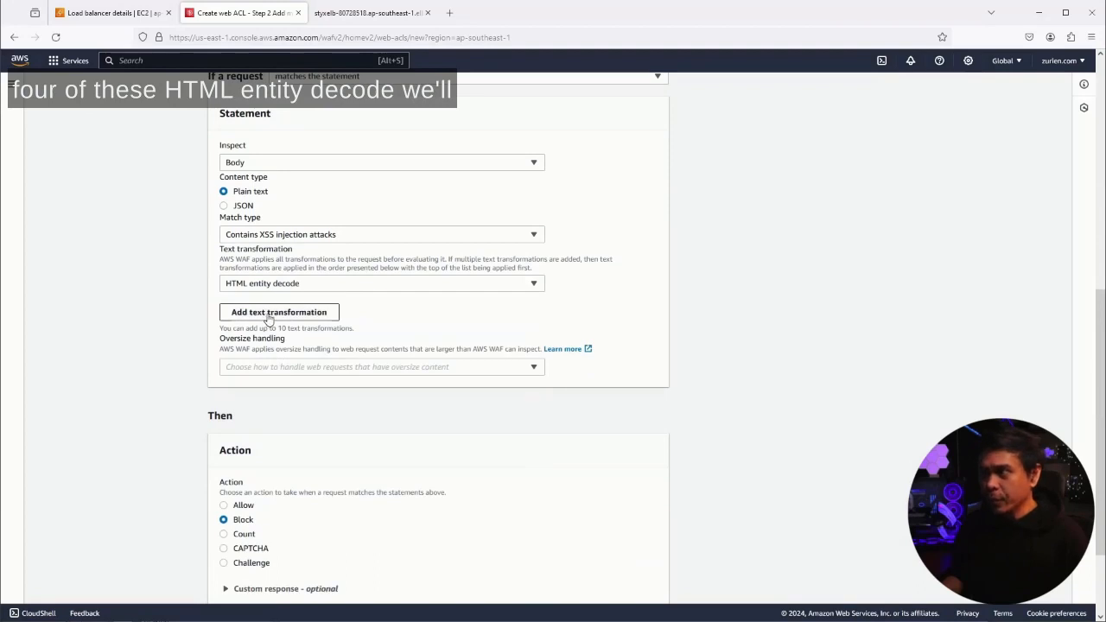
left_click(279, 312)
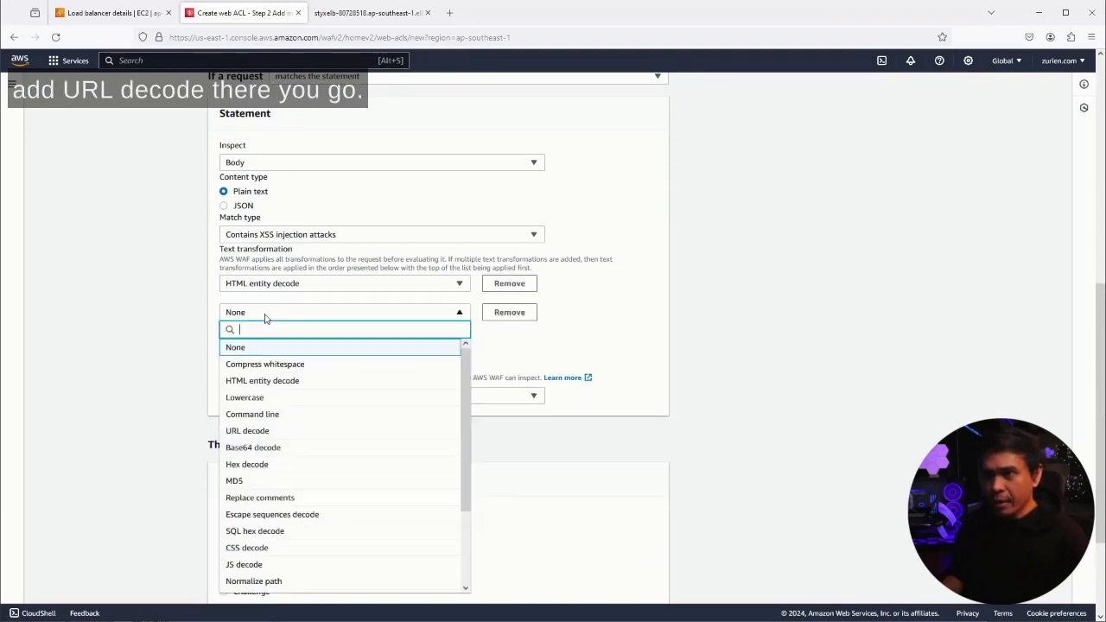
type("URL")
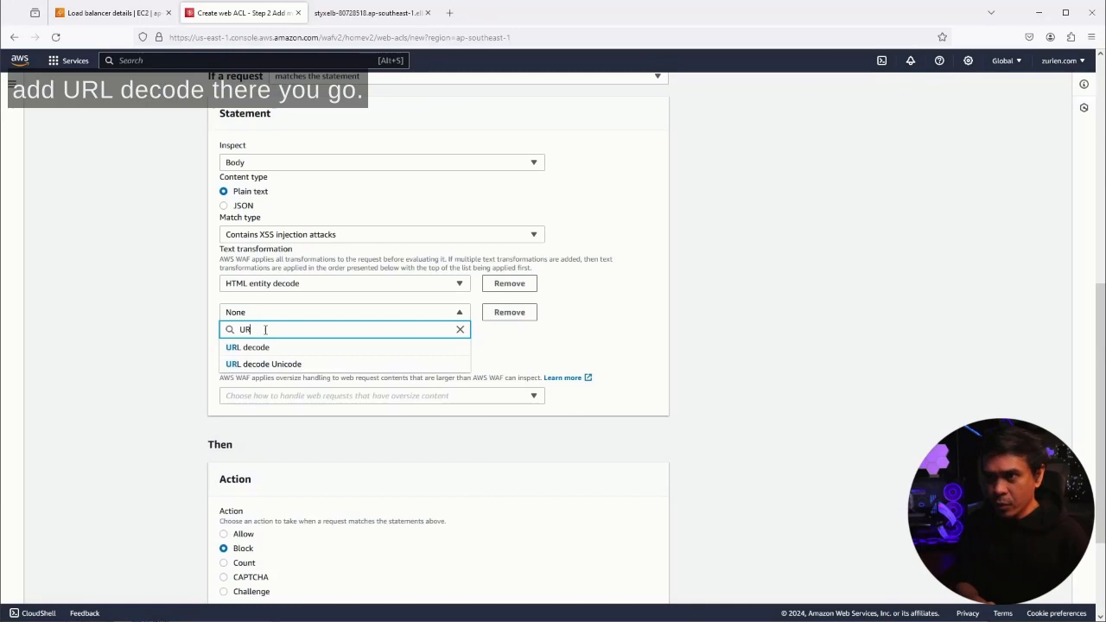
left_click(247, 346)
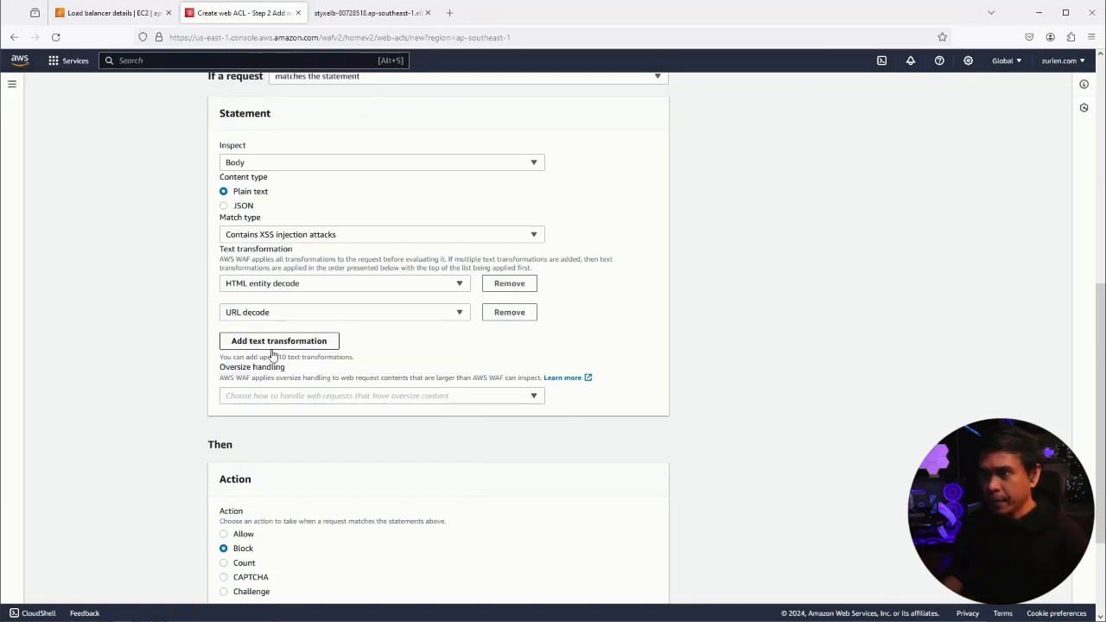
left_click(343, 340)
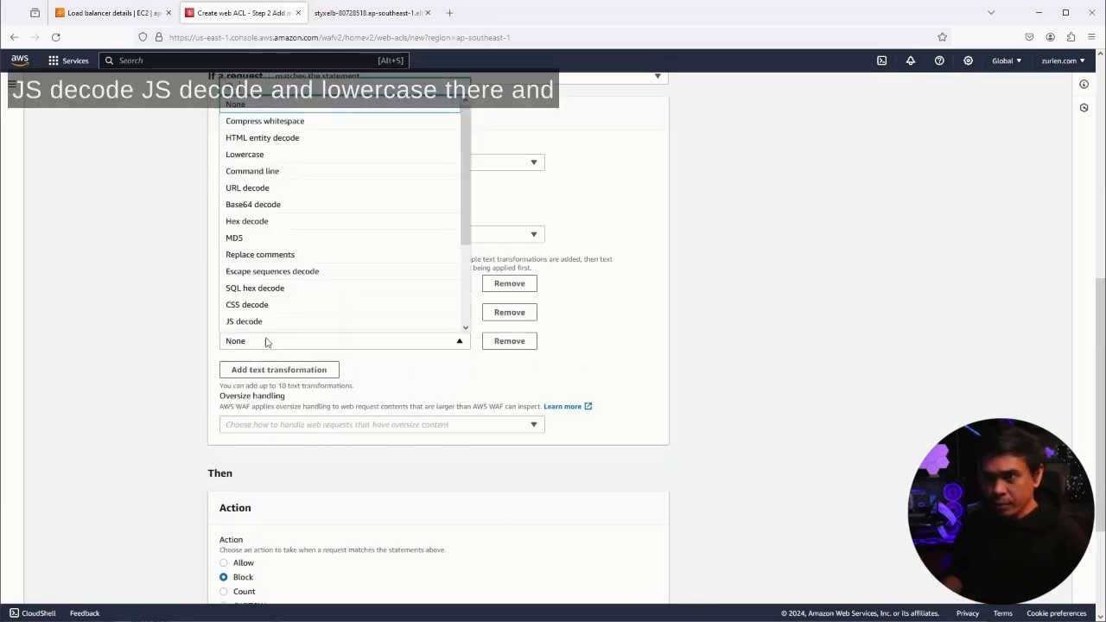
type("JS")
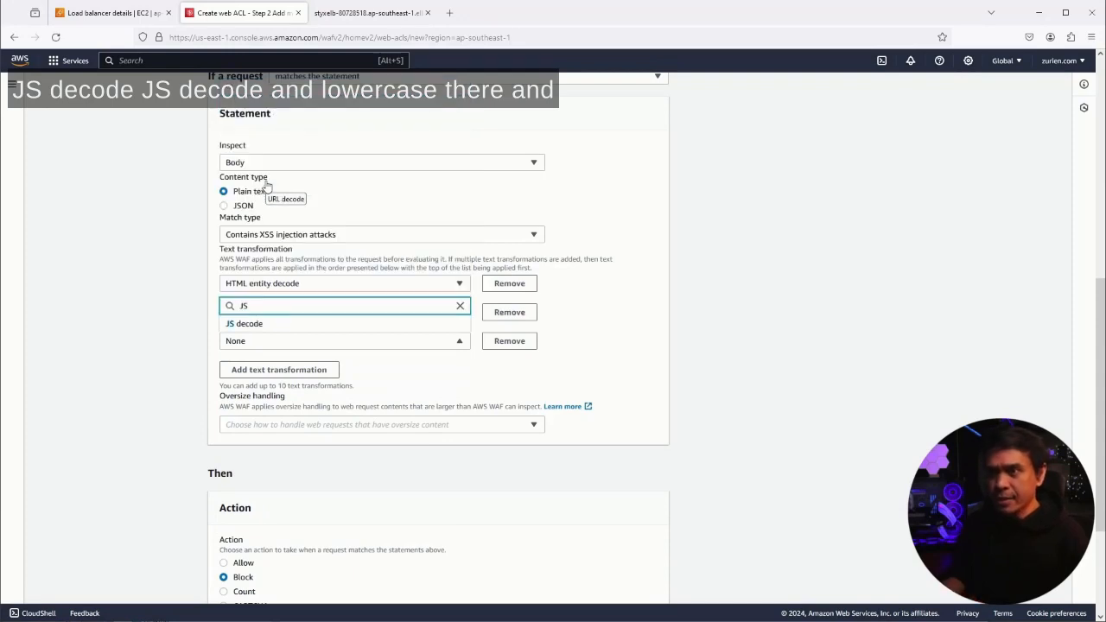
left_click(244, 323)
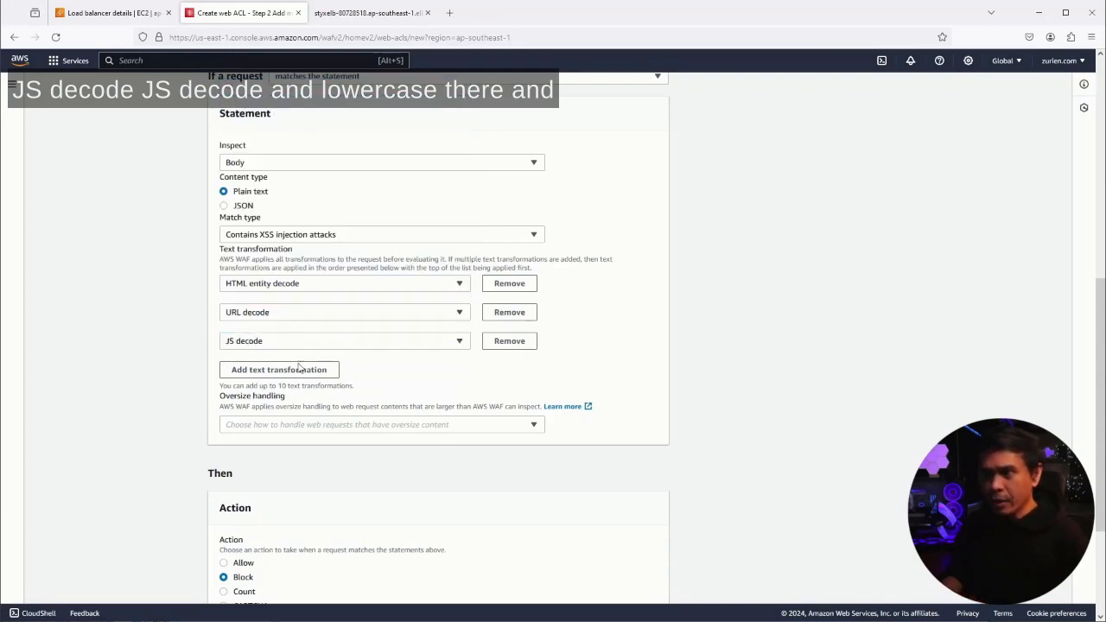
left_click(344, 340)
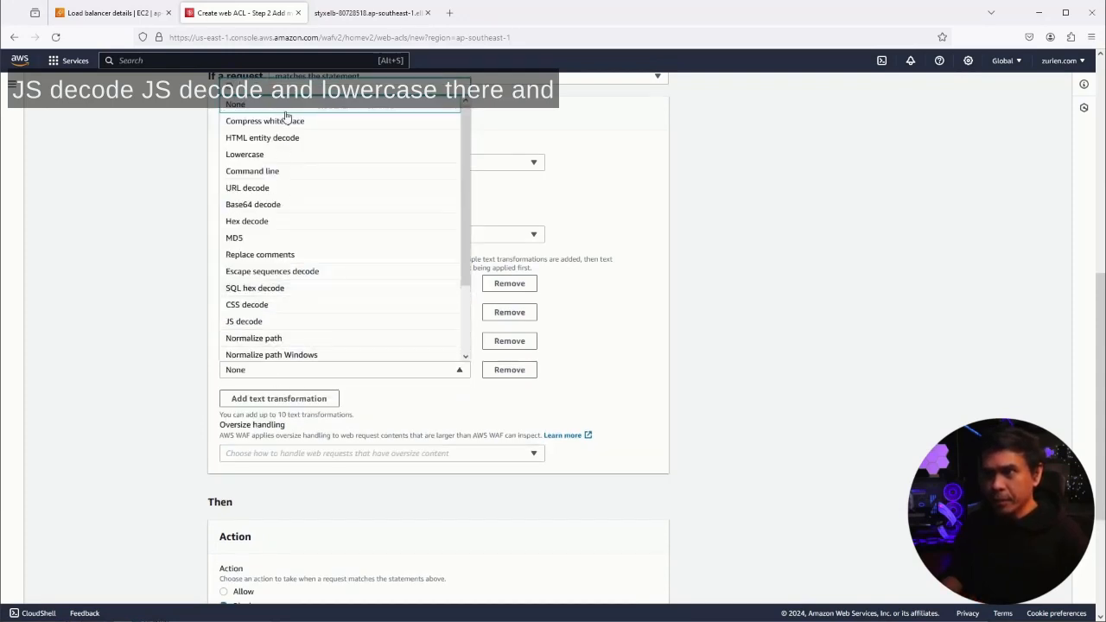
type("lowercase")
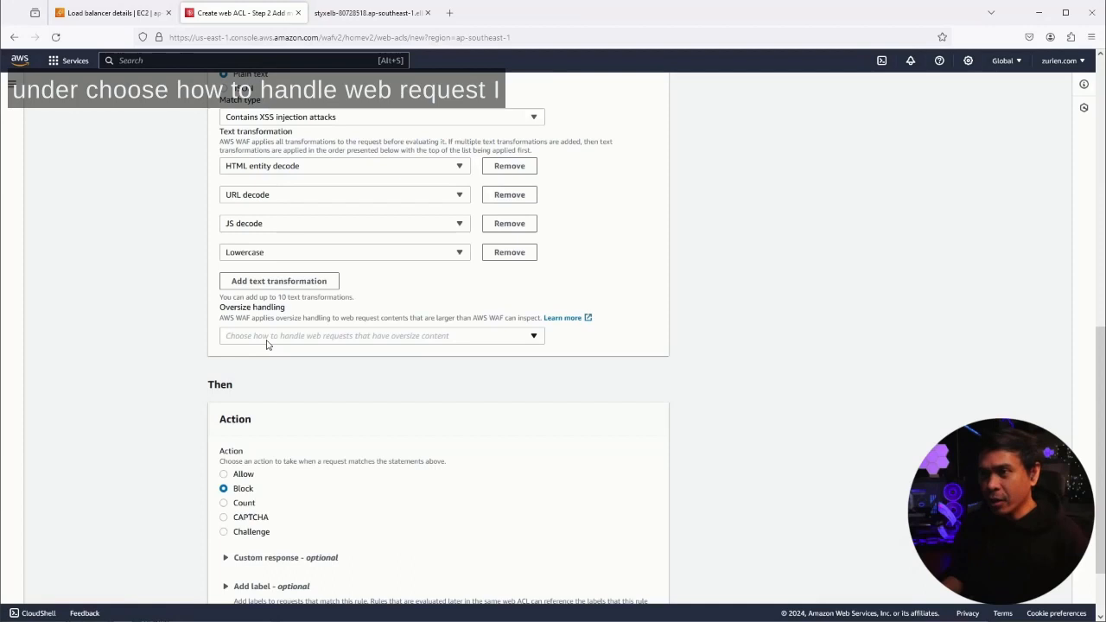
left_click(380, 336)
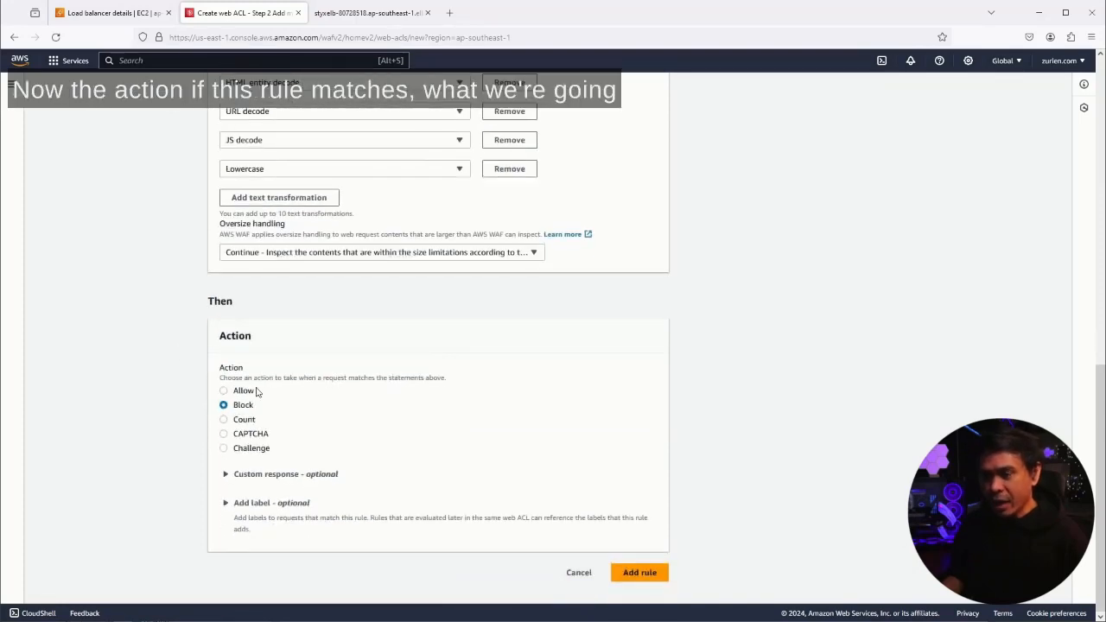
scroll("up", 3)
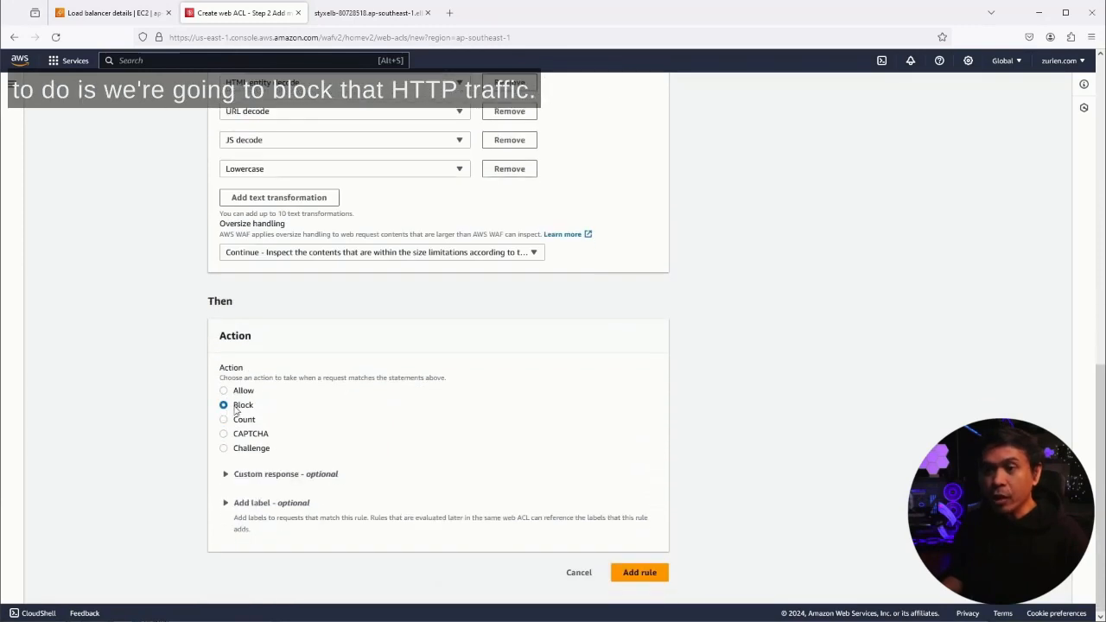
mouse_move(341, 402)
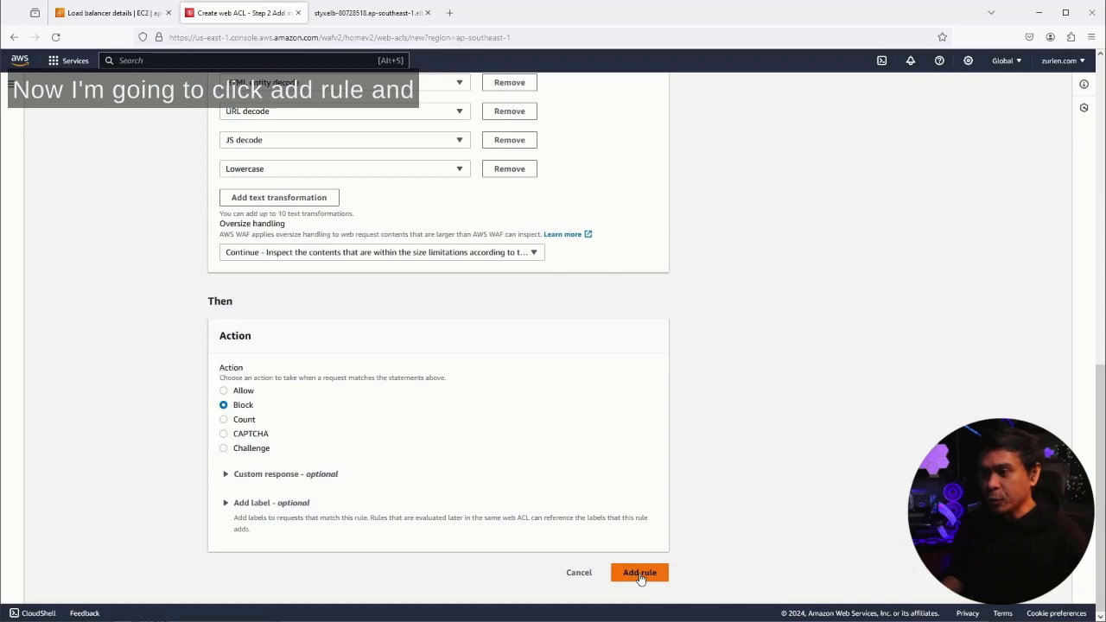
left_click(639, 572)
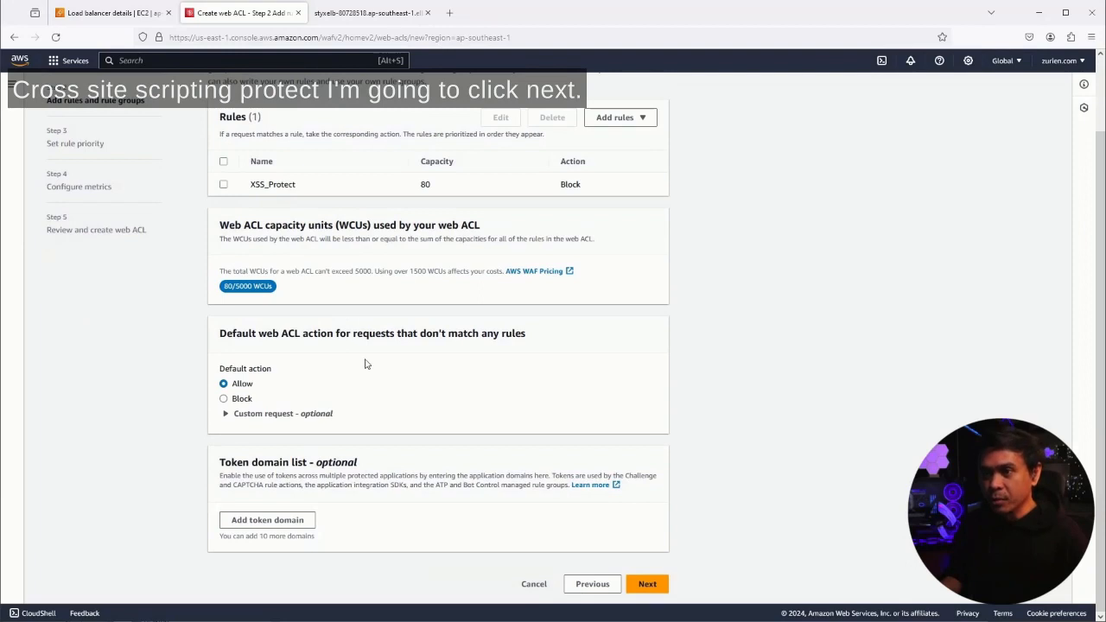
Step: Select XSS_Protect for rule priority, pass metrics and review, and create WebPol
left_click(647, 583)
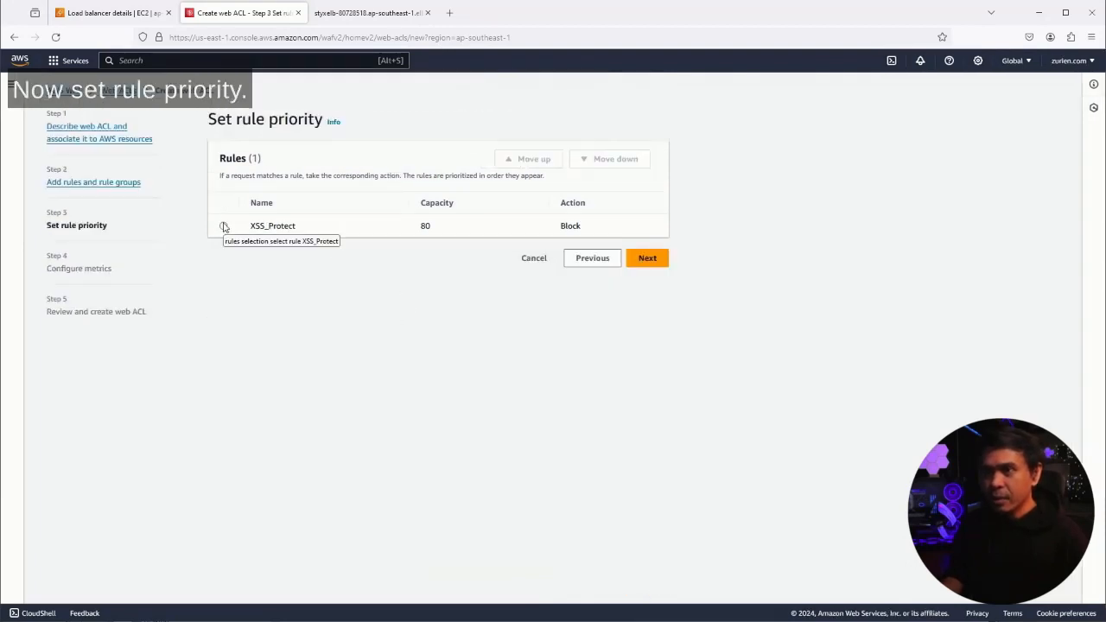
left_click(223, 226)
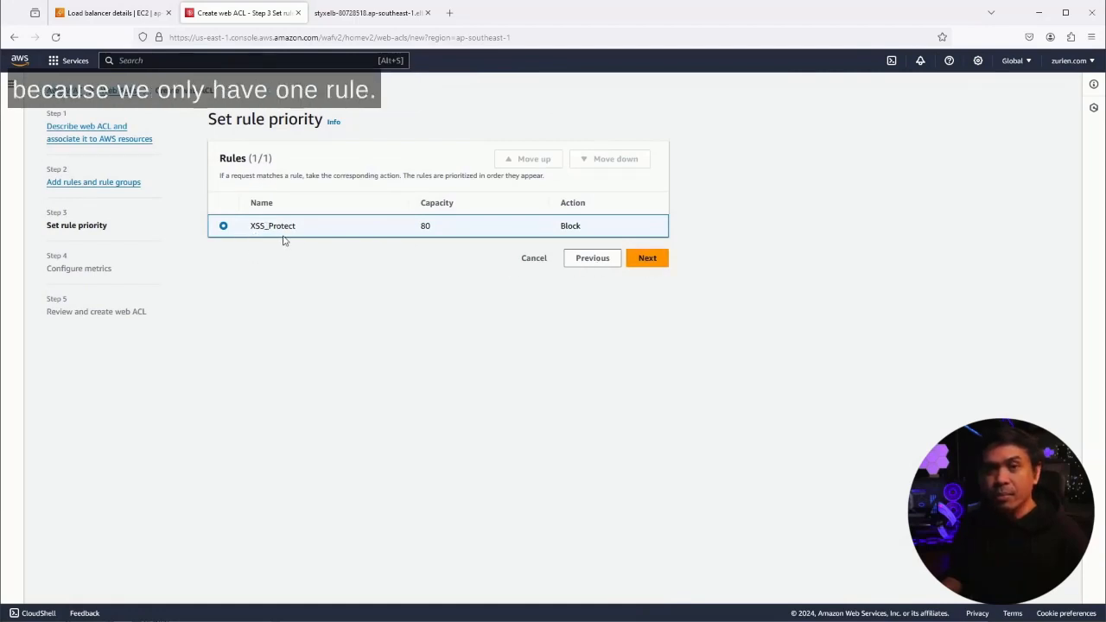
left_click(647, 258)
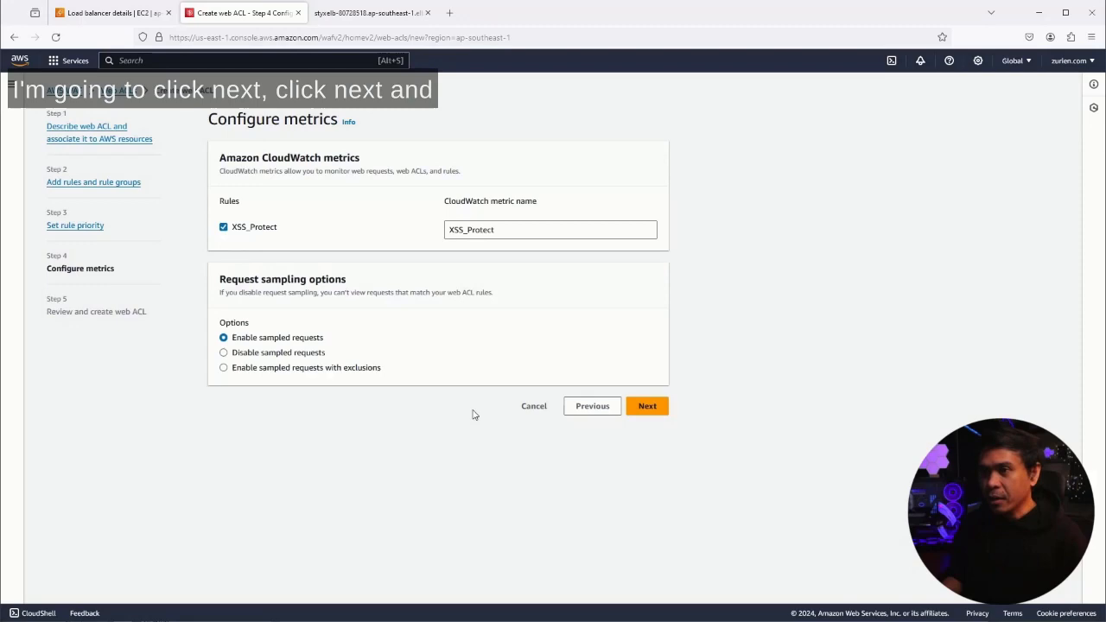
left_click(648, 406)
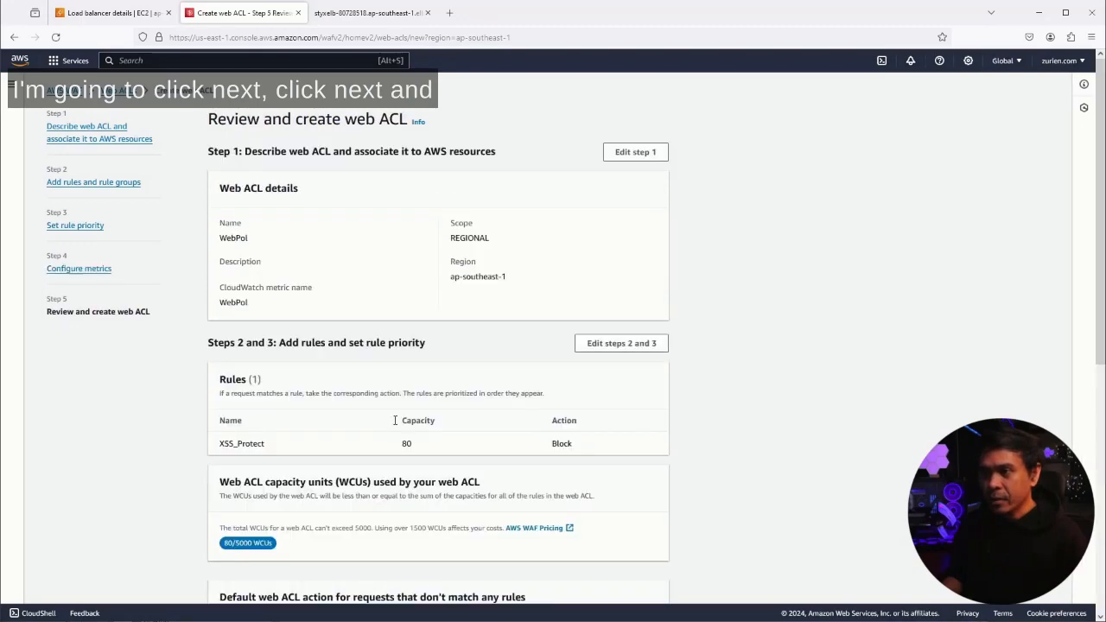
scroll("down", 3)
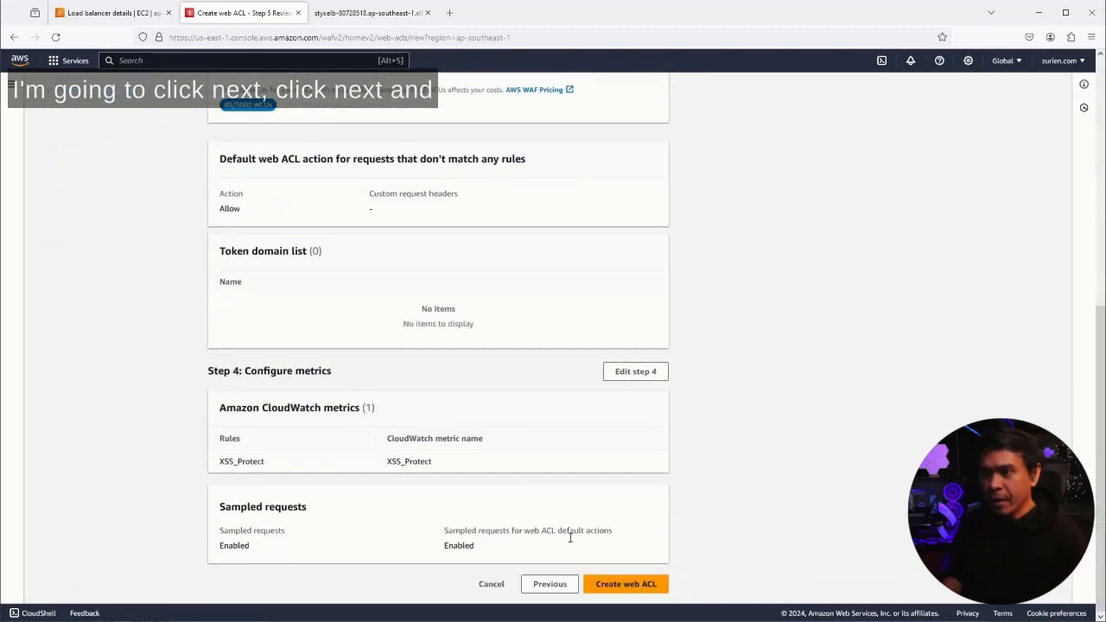
left_click(626, 583)
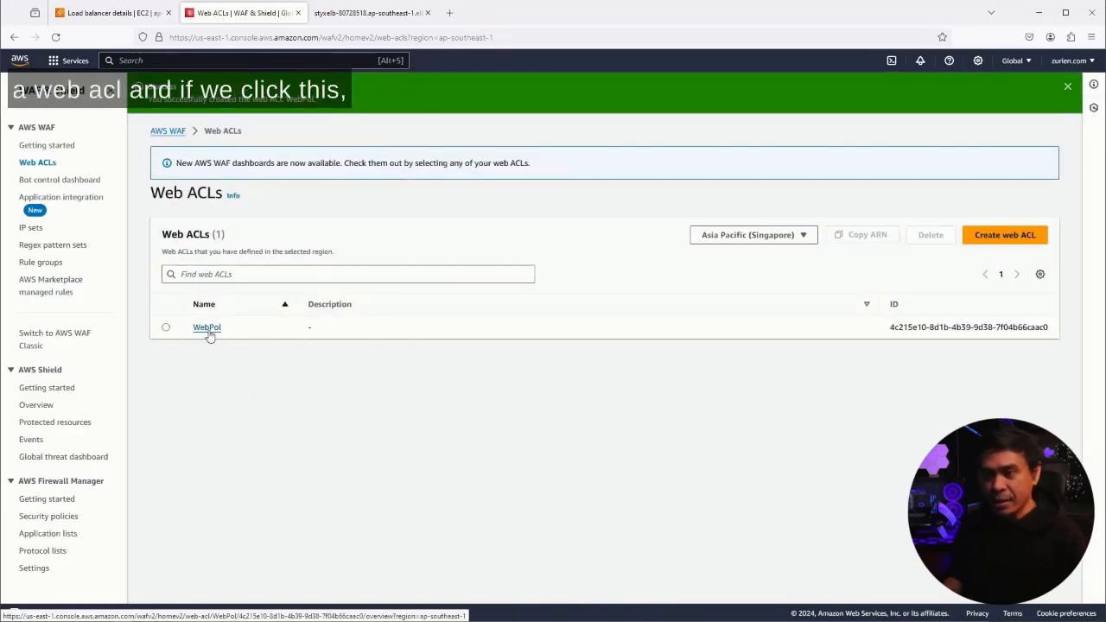
Step: Review WebPol's rules, recheck StyxELB's integrations, then view Associated AWS resources
left_click(207, 327)
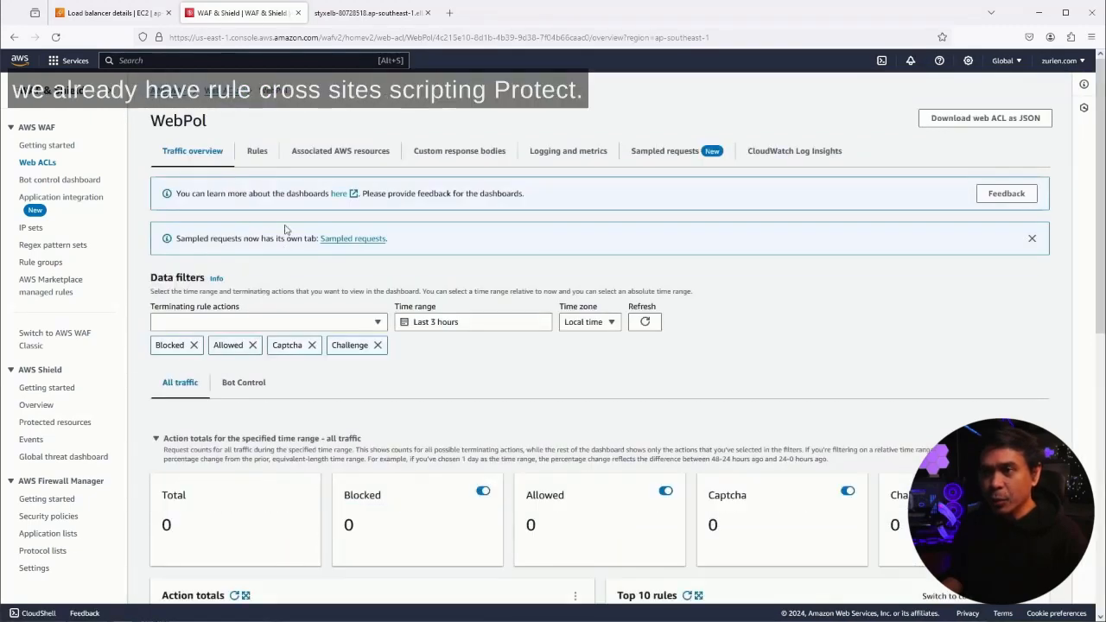
left_click(257, 150)
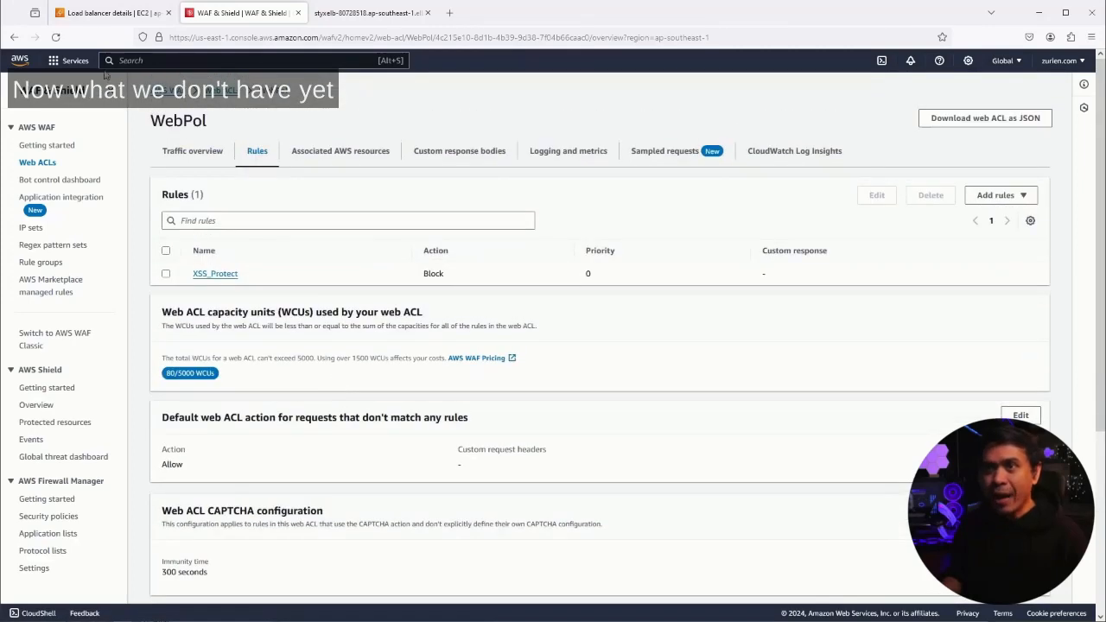
left_click(95, 12)
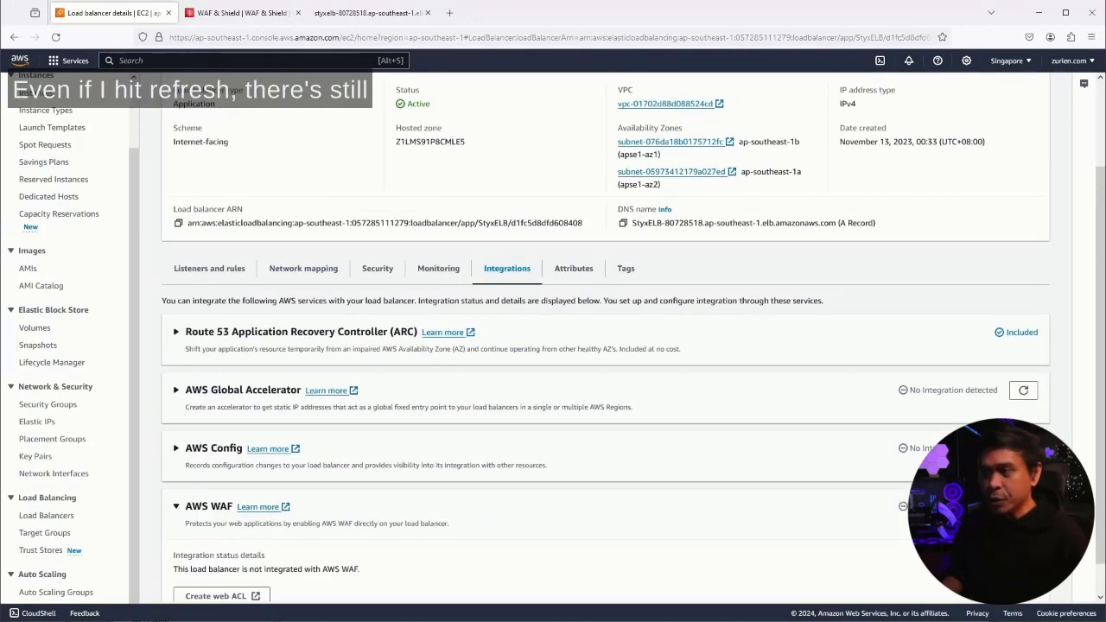
scroll("down", 3)
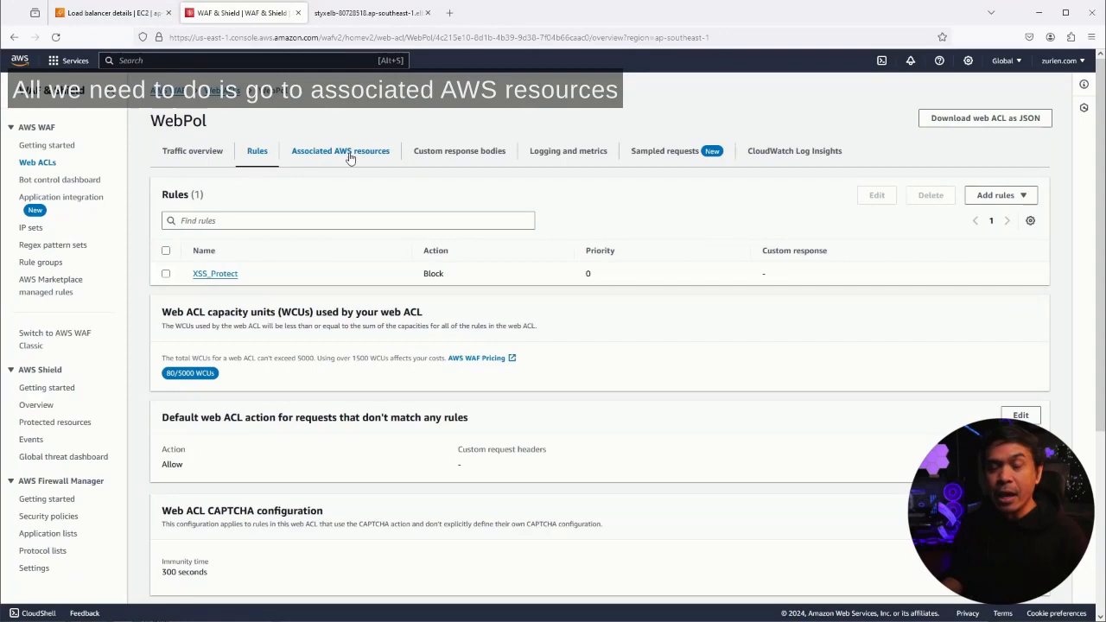
left_click(341, 151)
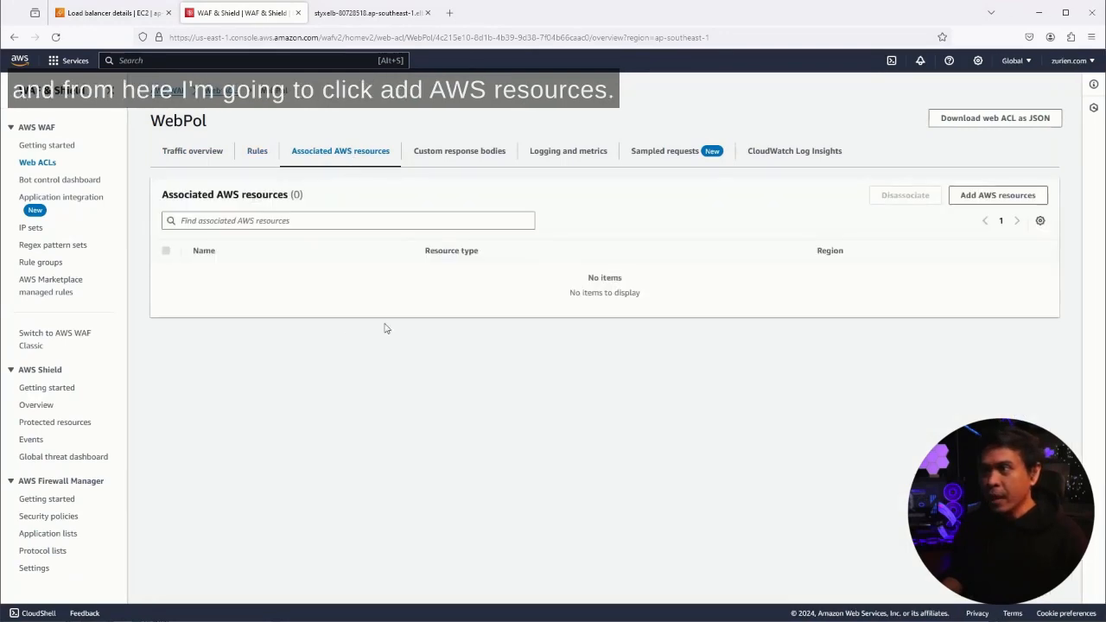
mouse_move(999, 195)
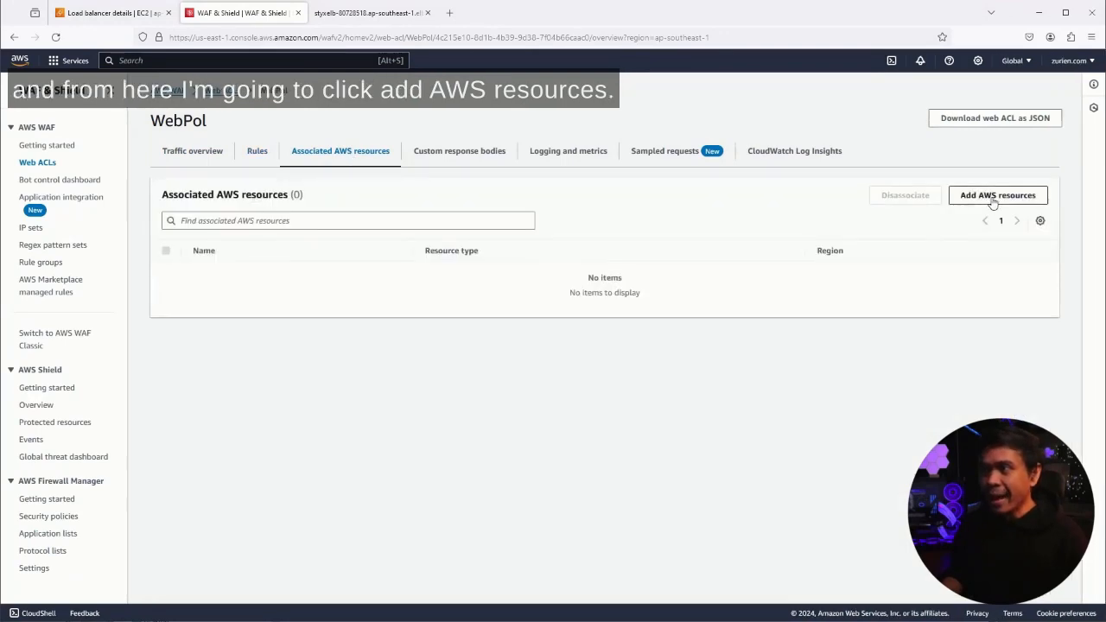
Step: Add the StyxELB Application Load Balancer as WebPol's associated resource
left_click(998, 195)
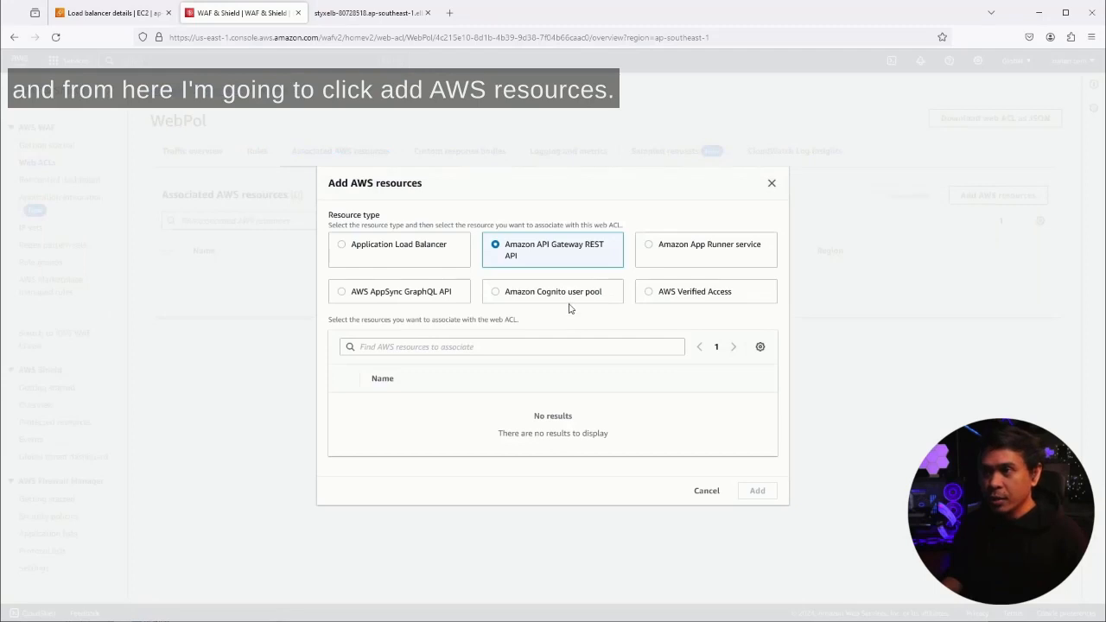
mouse_move(717, 279)
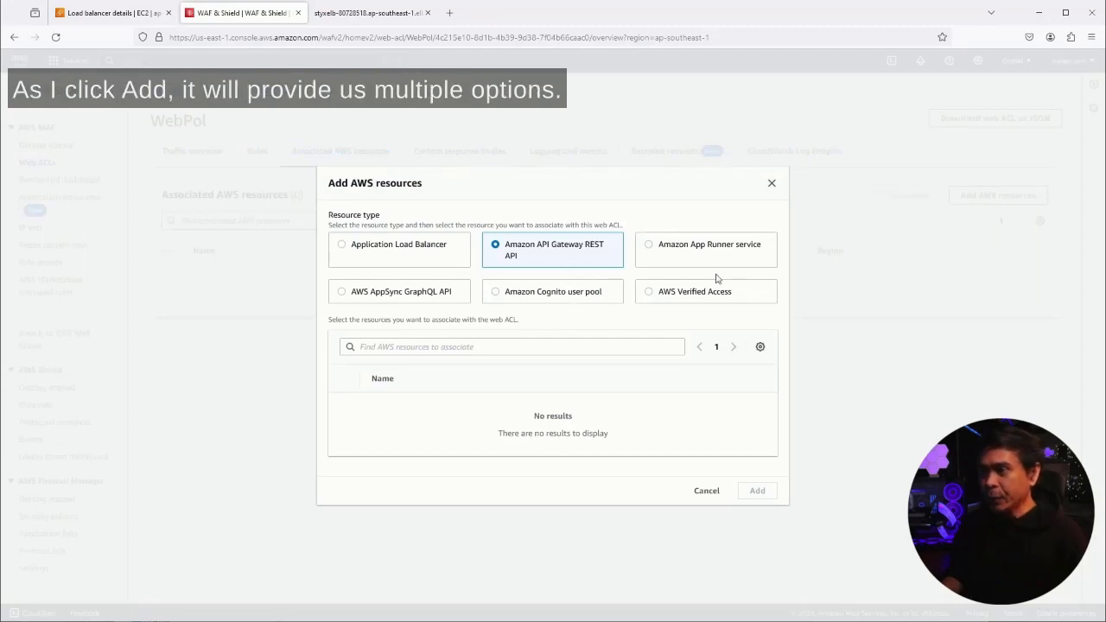
mouse_move(393, 285)
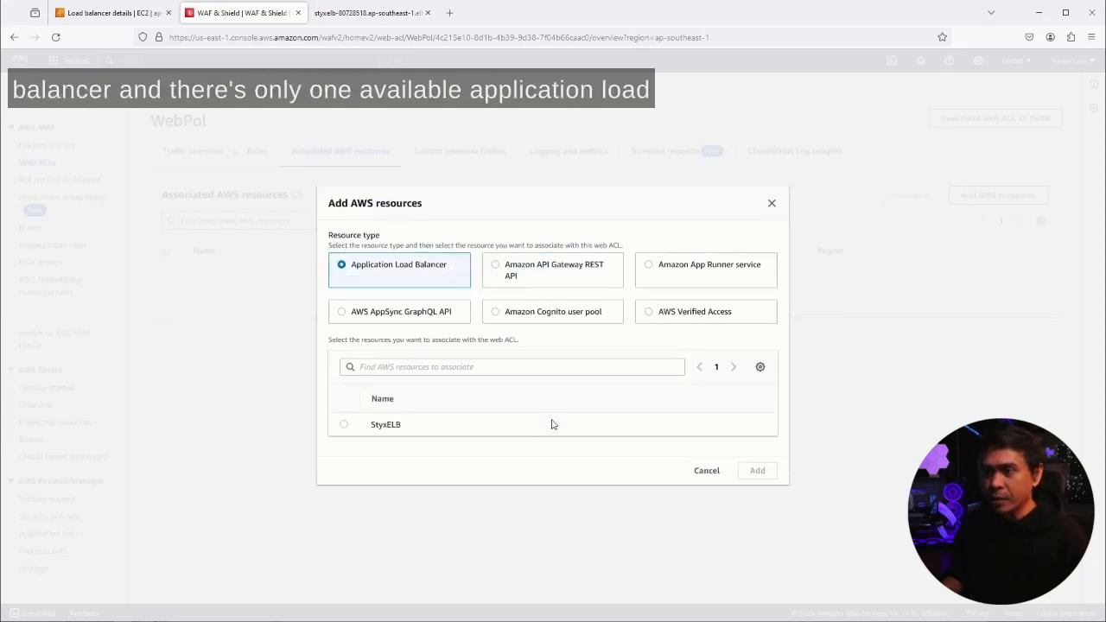
left_click(344, 425)
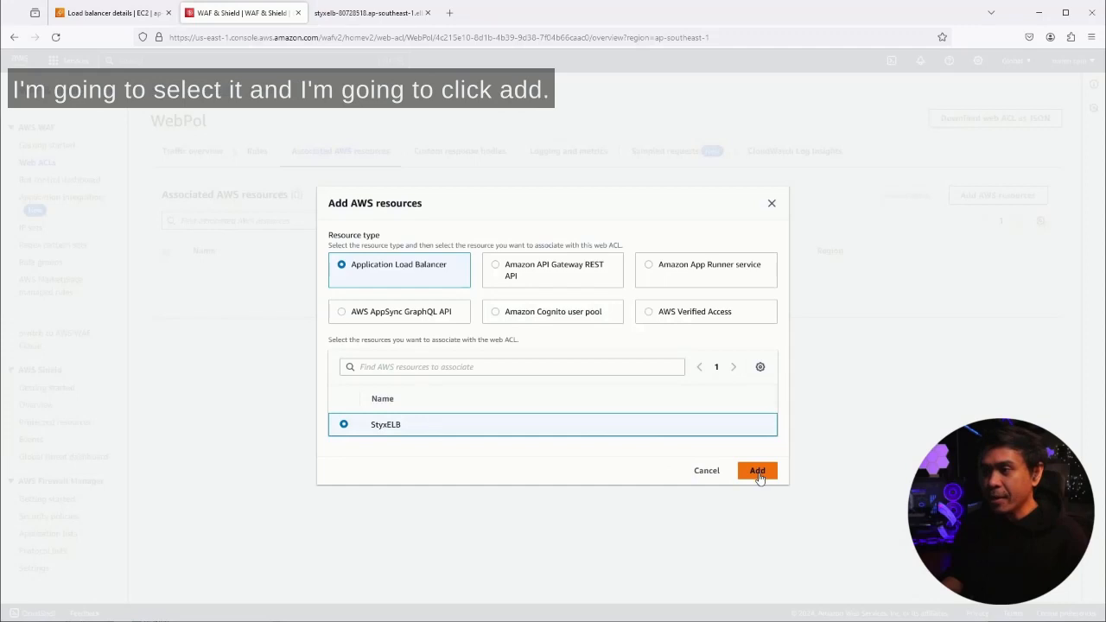
left_click(758, 470)
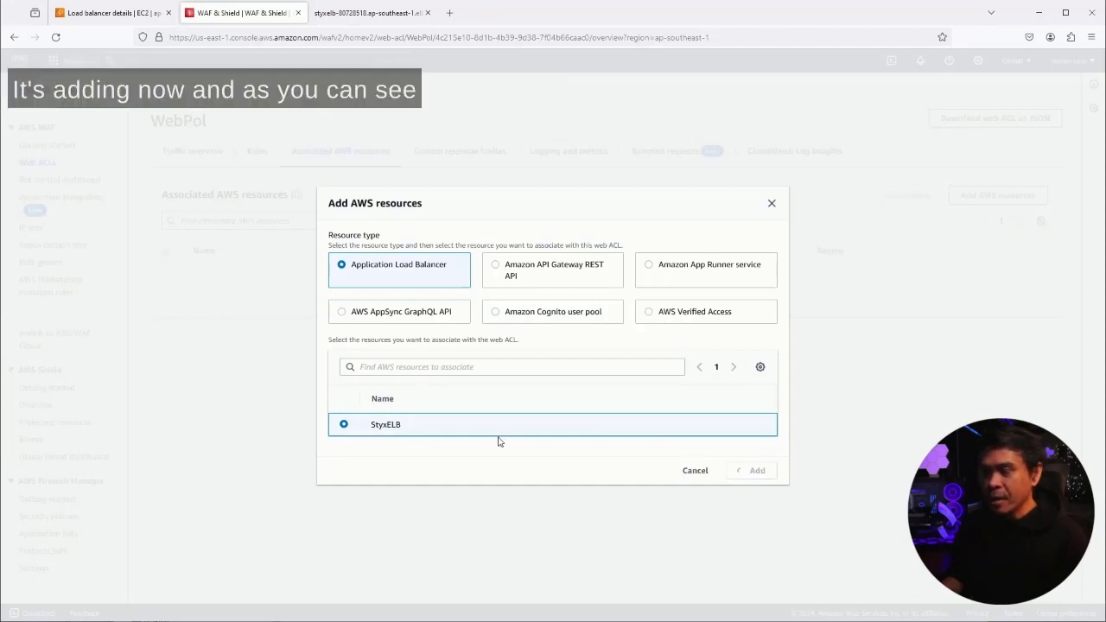
left_click(756, 471)
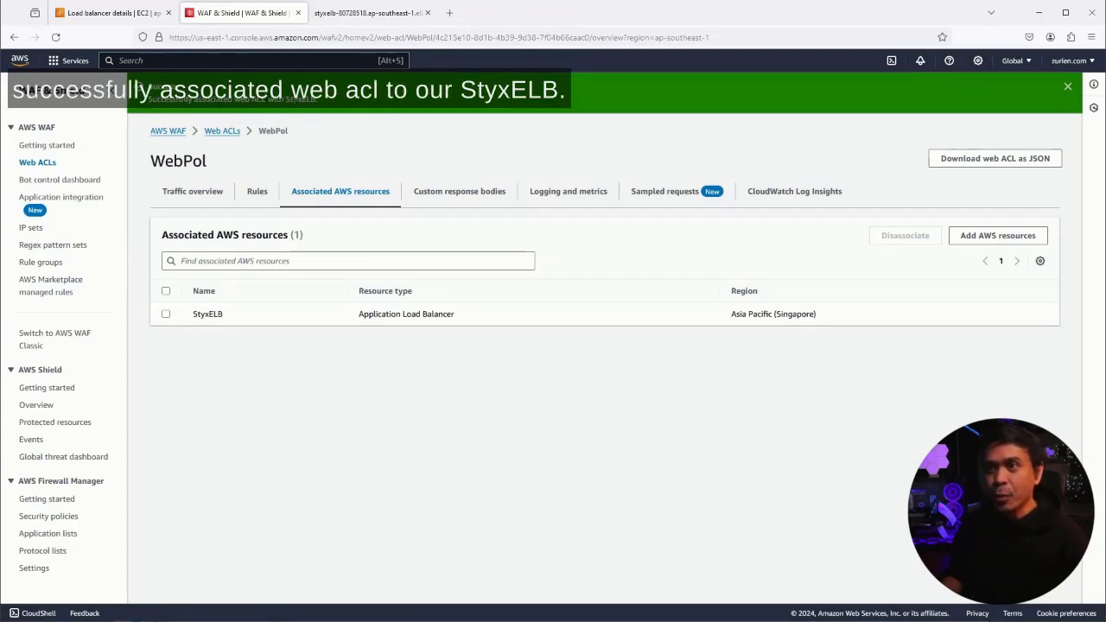
Step: Refresh StyxELB's details until Integrations show AWS WAF on with web ACL WebPol
left_click(104, 12)
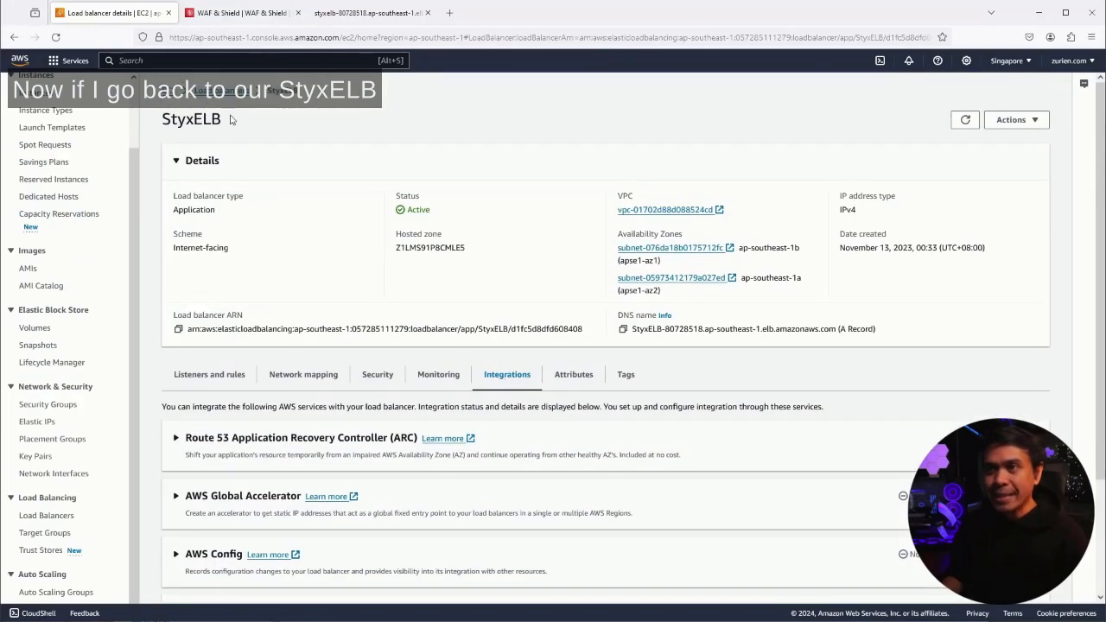
scroll("down", 3)
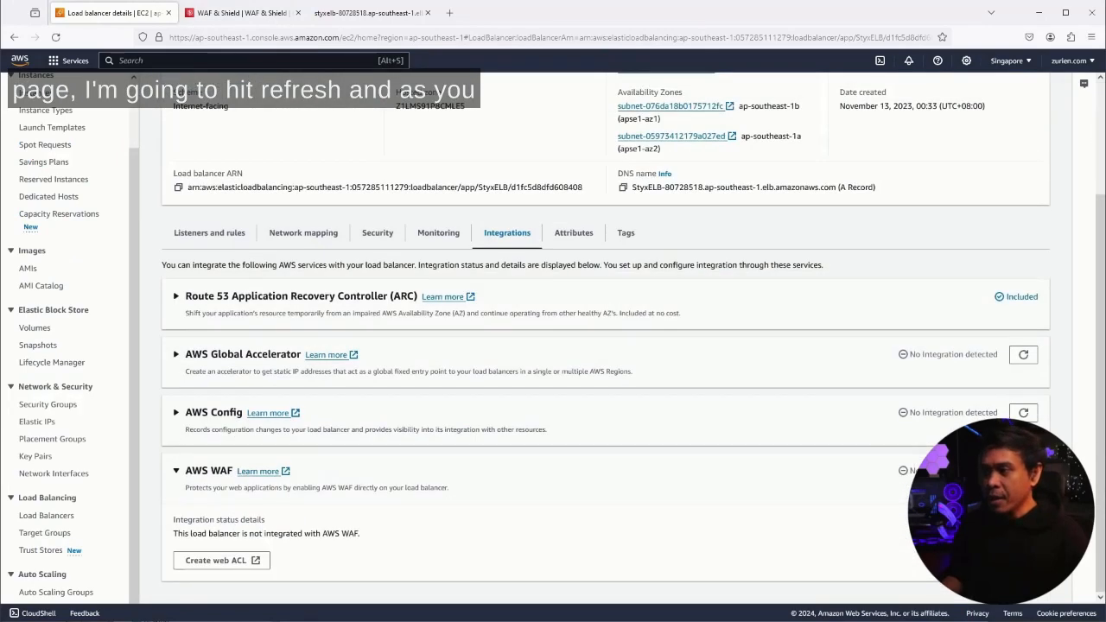
left_click(55, 37)
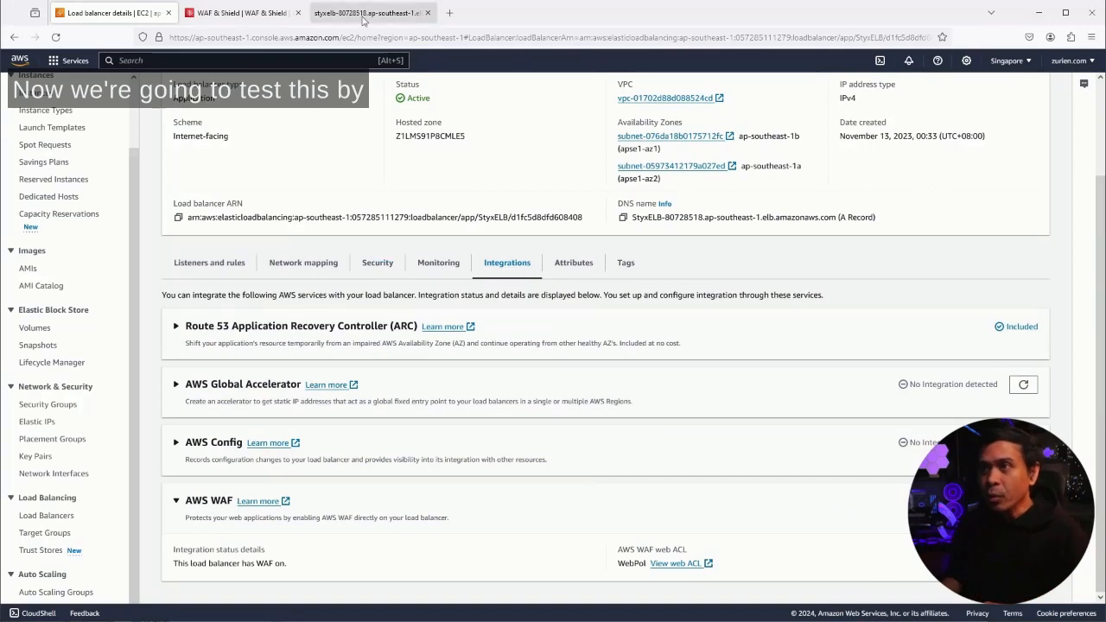
Step: Return to the Styx Show Blog XSS post and focus the comment box for a script alert payload
left_click(368, 12)
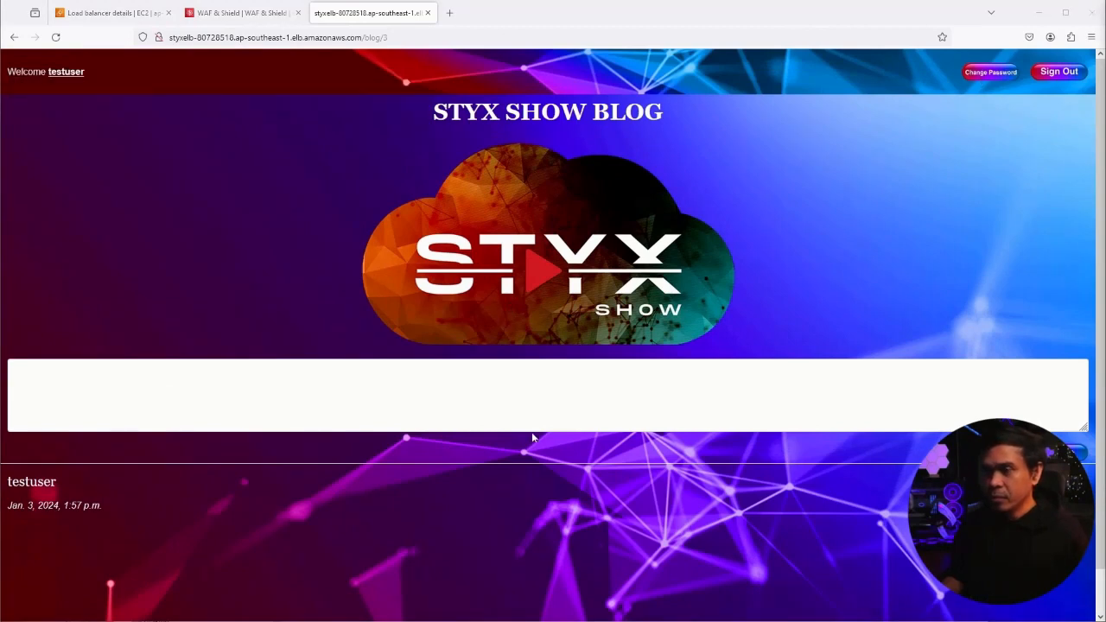
left_click(359, 396)
type("<script>alert(\"I am the internet hacktionstar\")</script>")
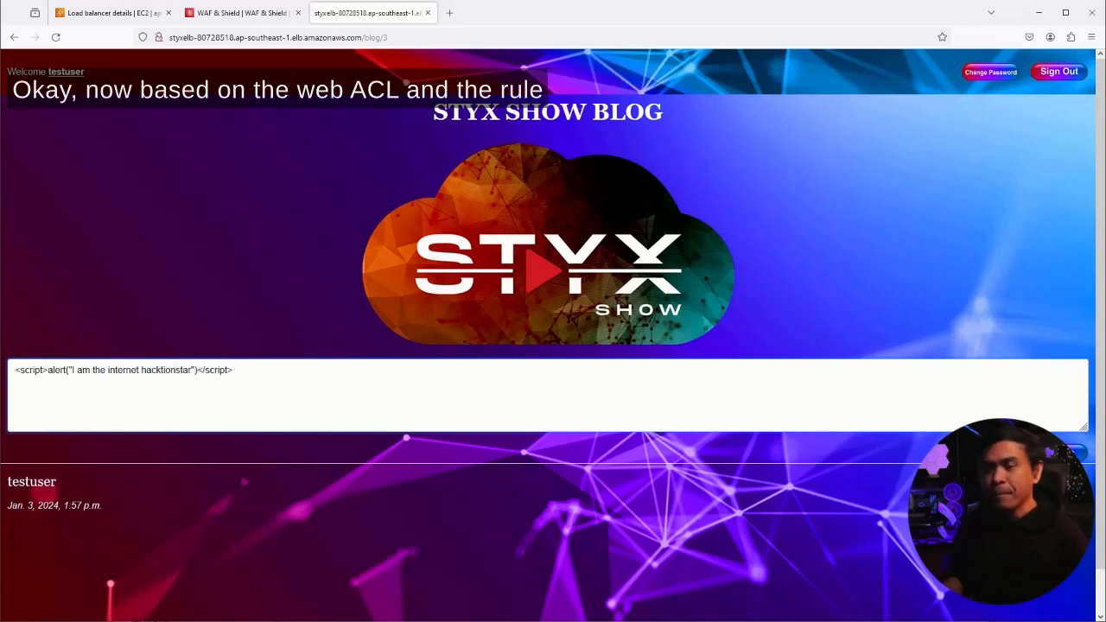
mouse_move(558, 211)
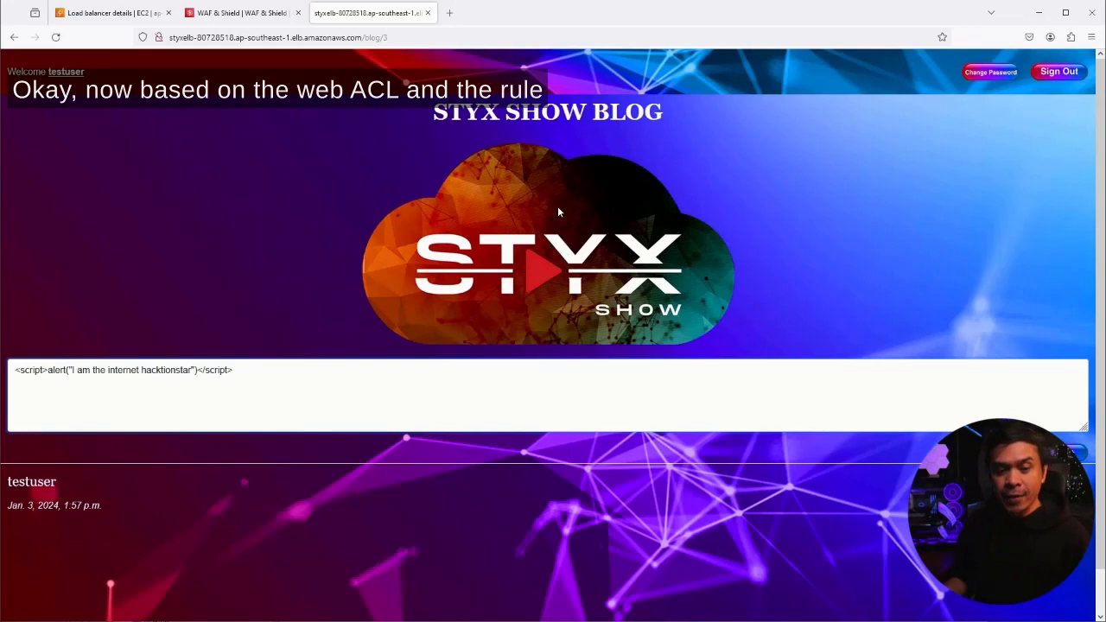